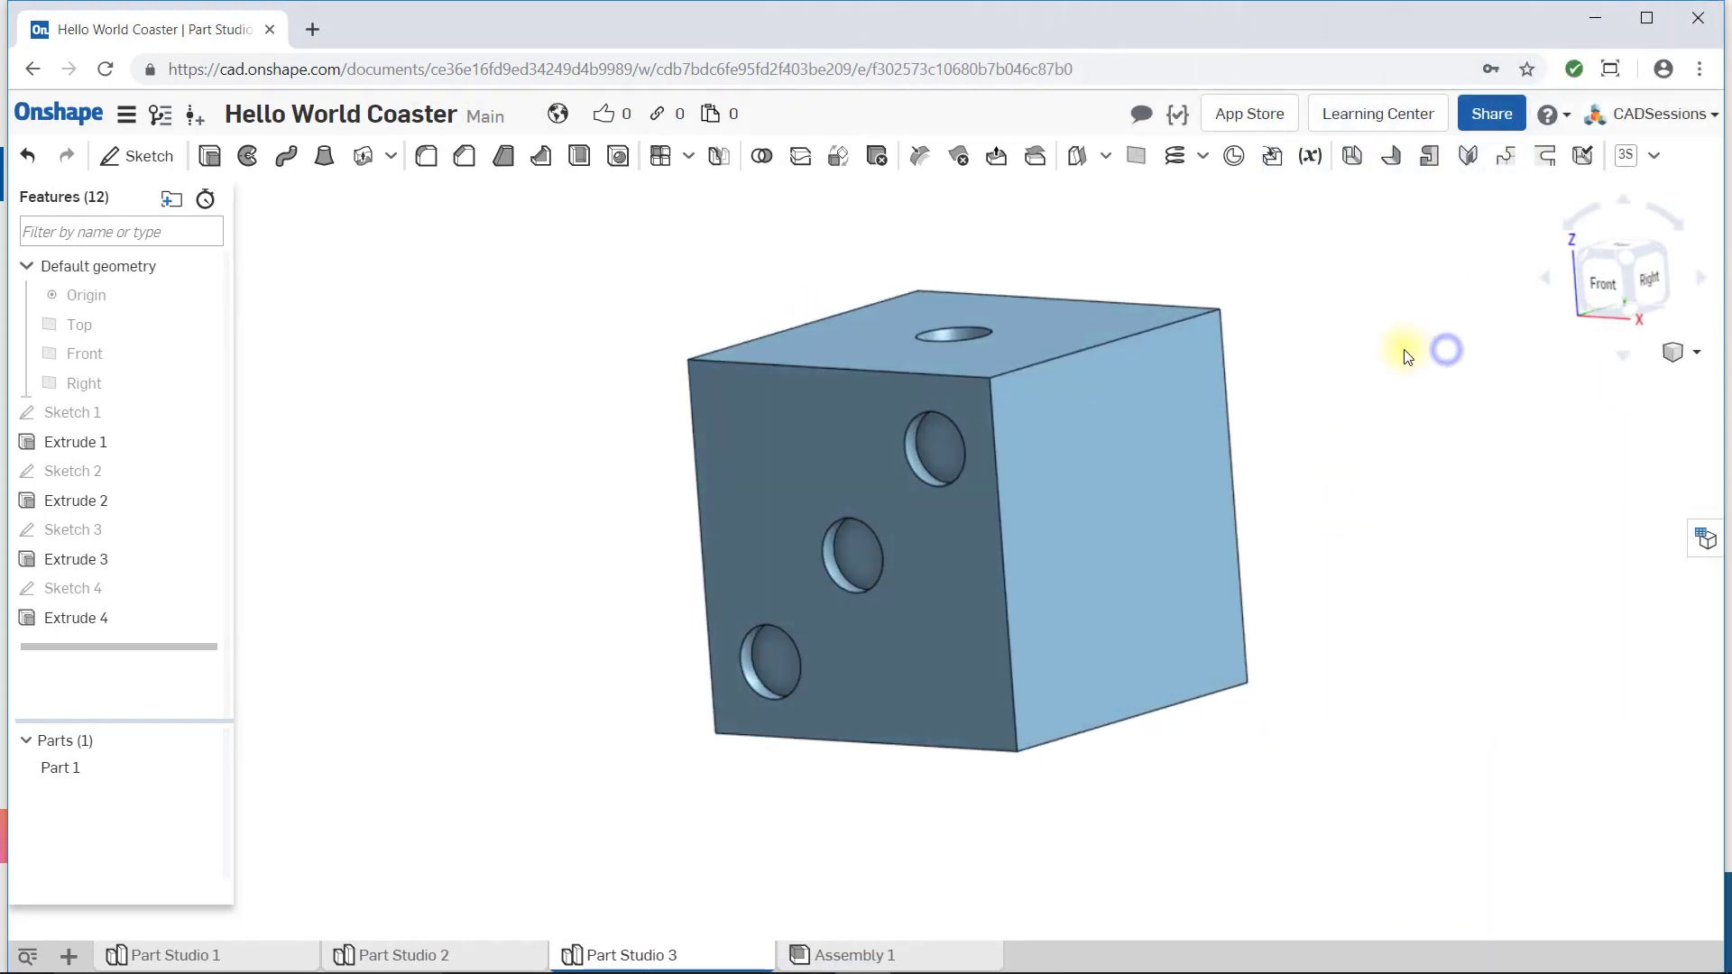
Rotate the view to look squarely at the cube's back face.
click(1635, 280)
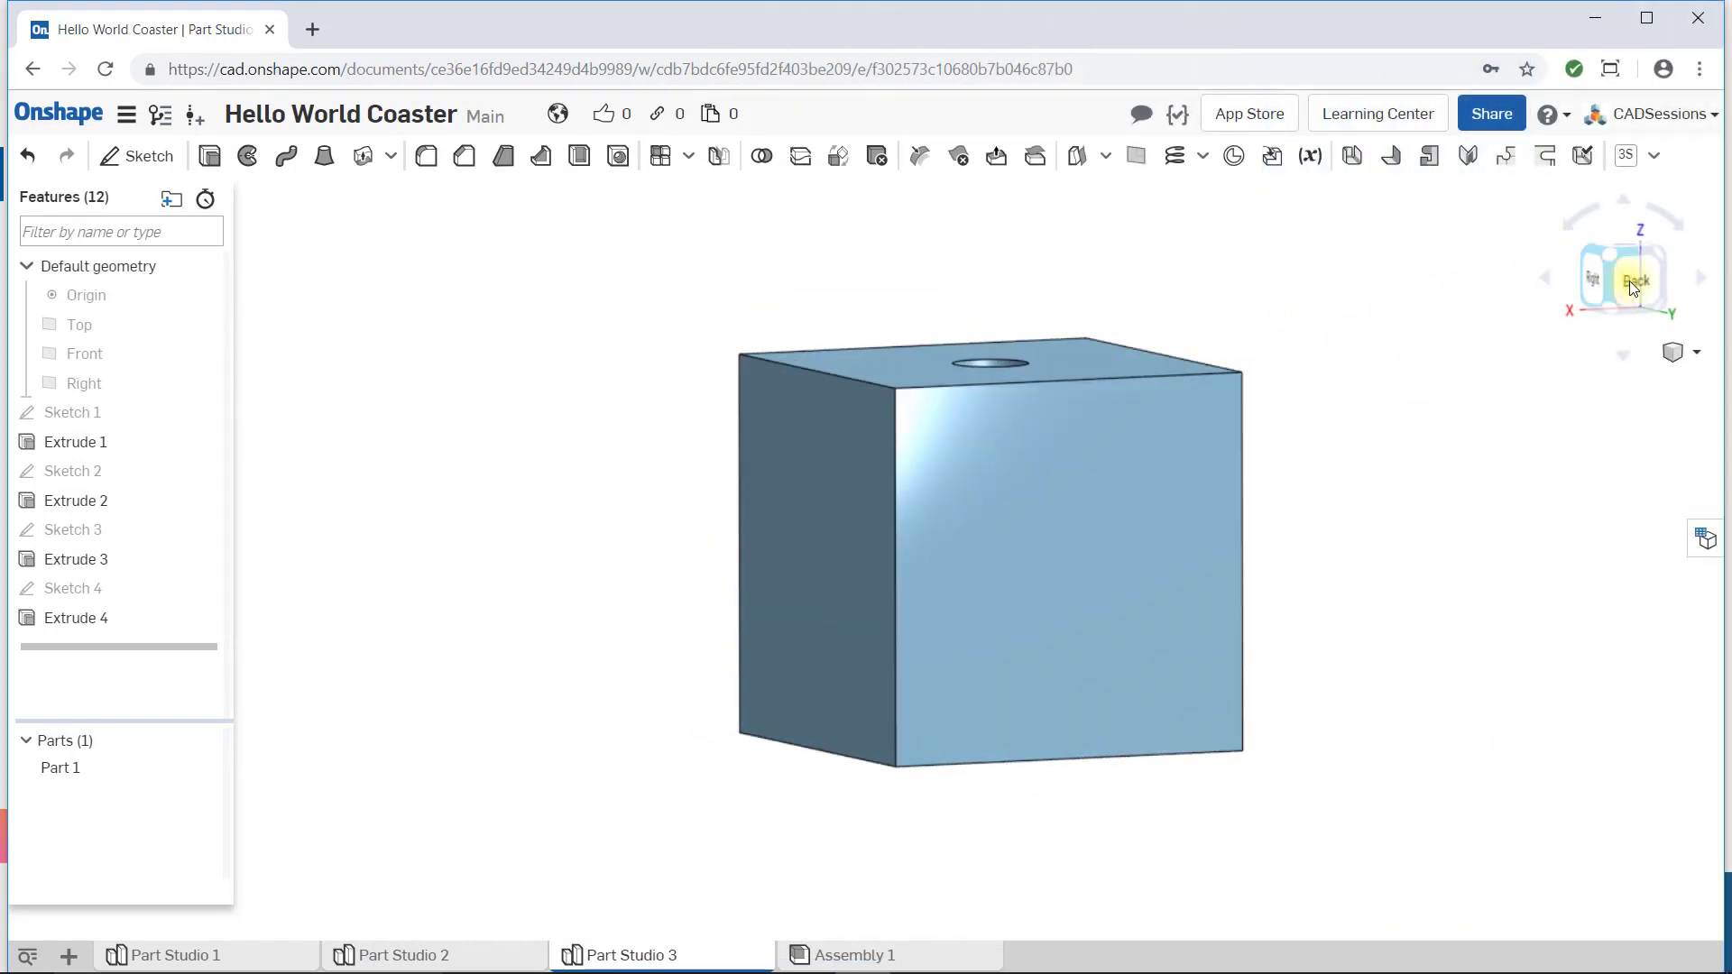
click(1634, 280)
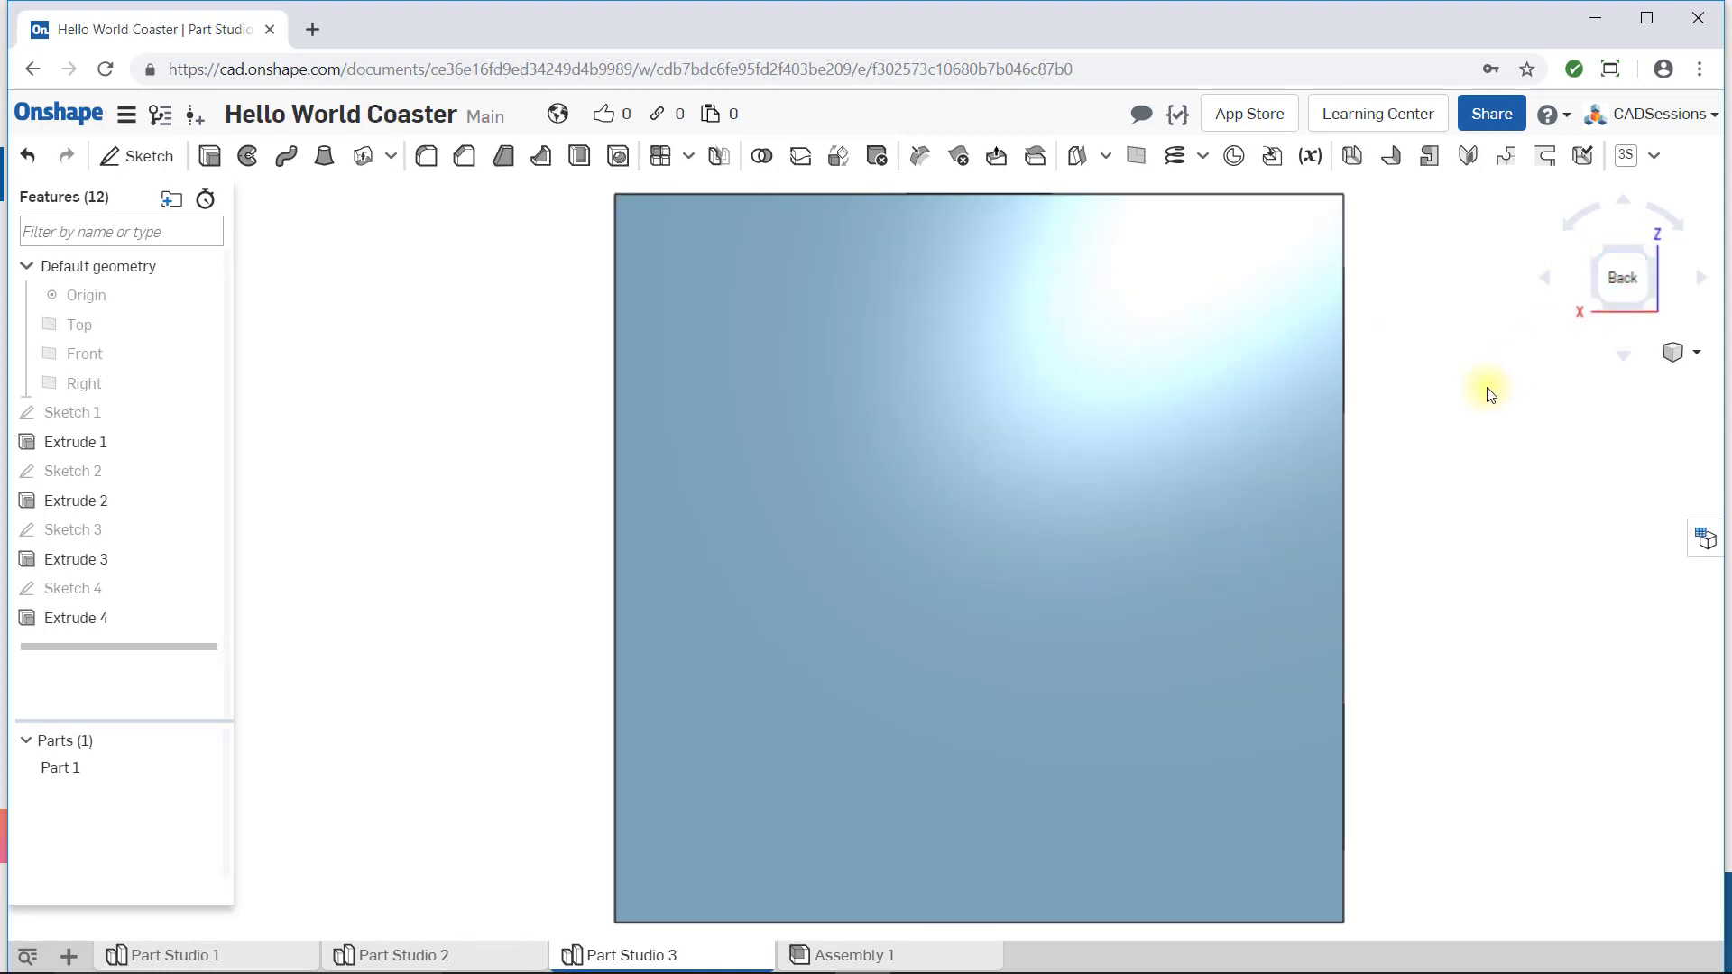
mouse_move(1500, 439)
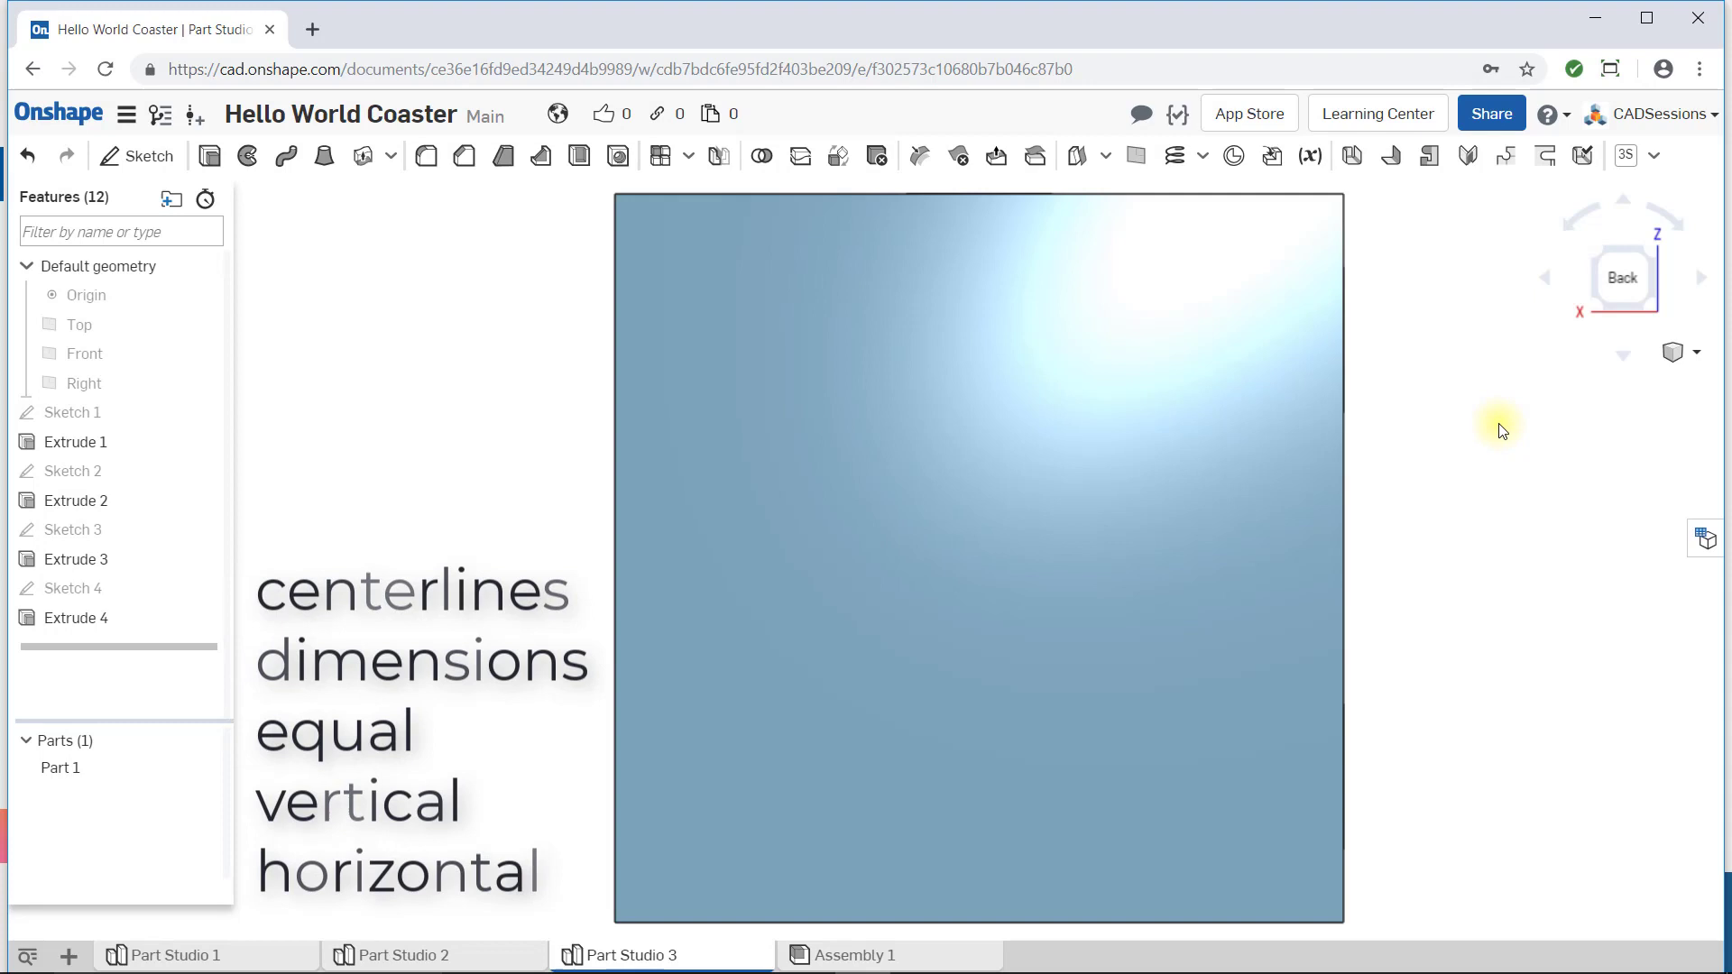
mouse_move(560, 289)
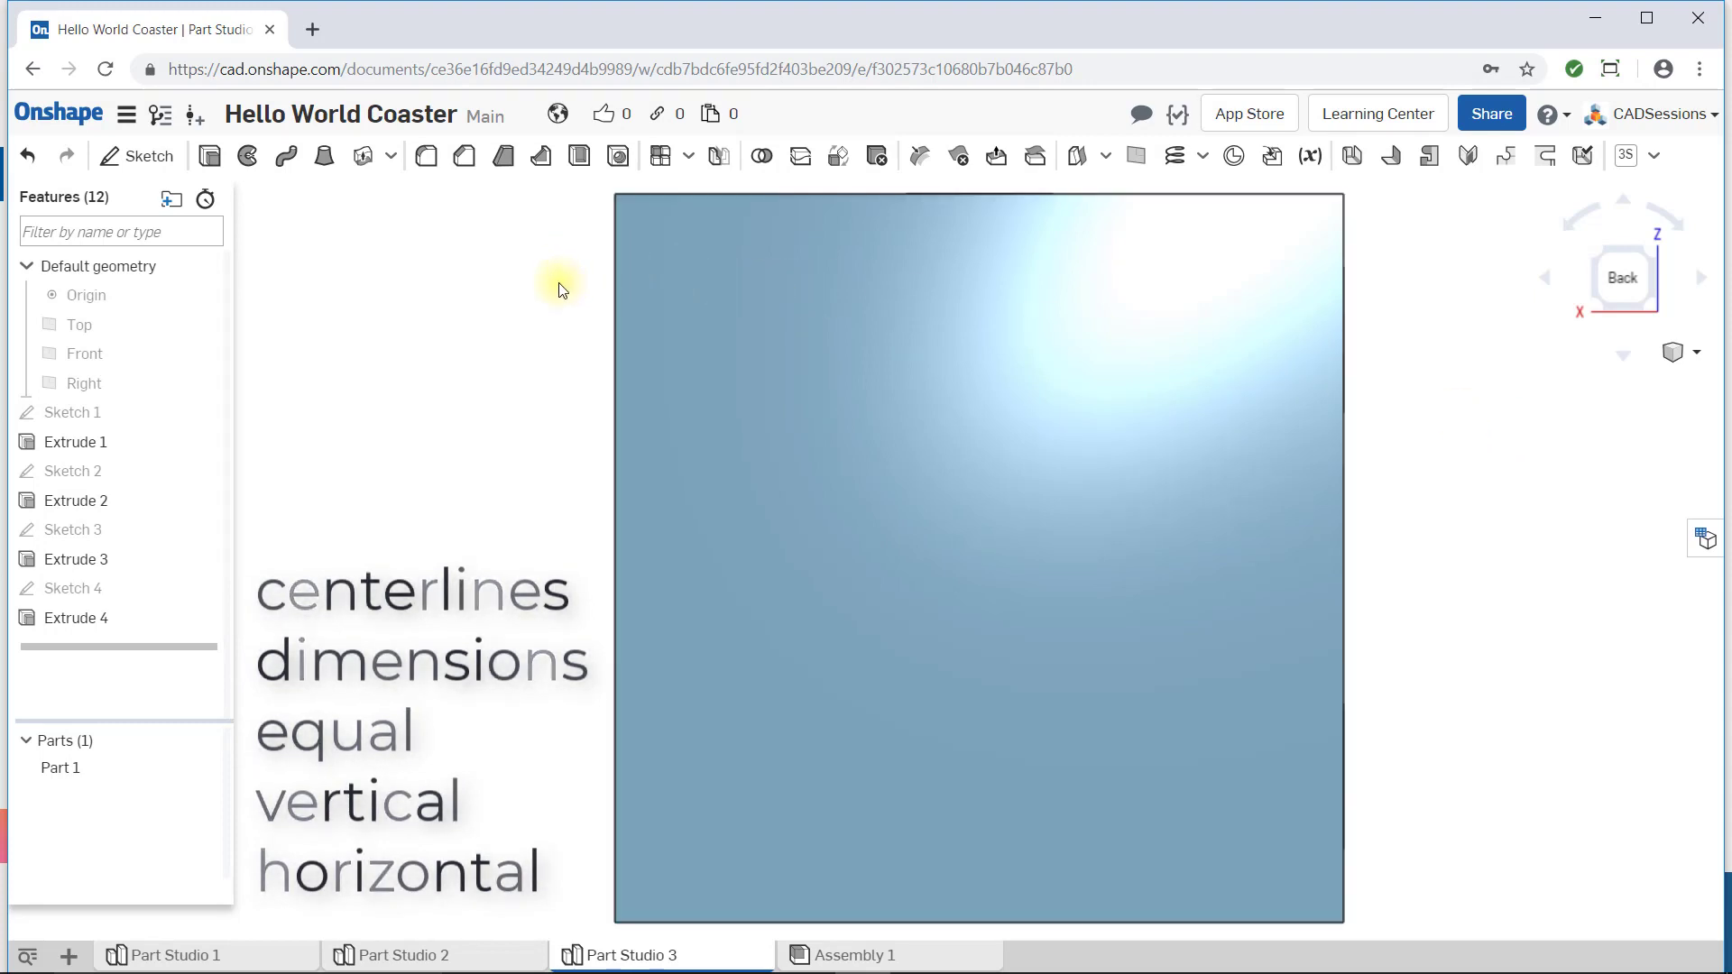
mouse_move(536, 291)
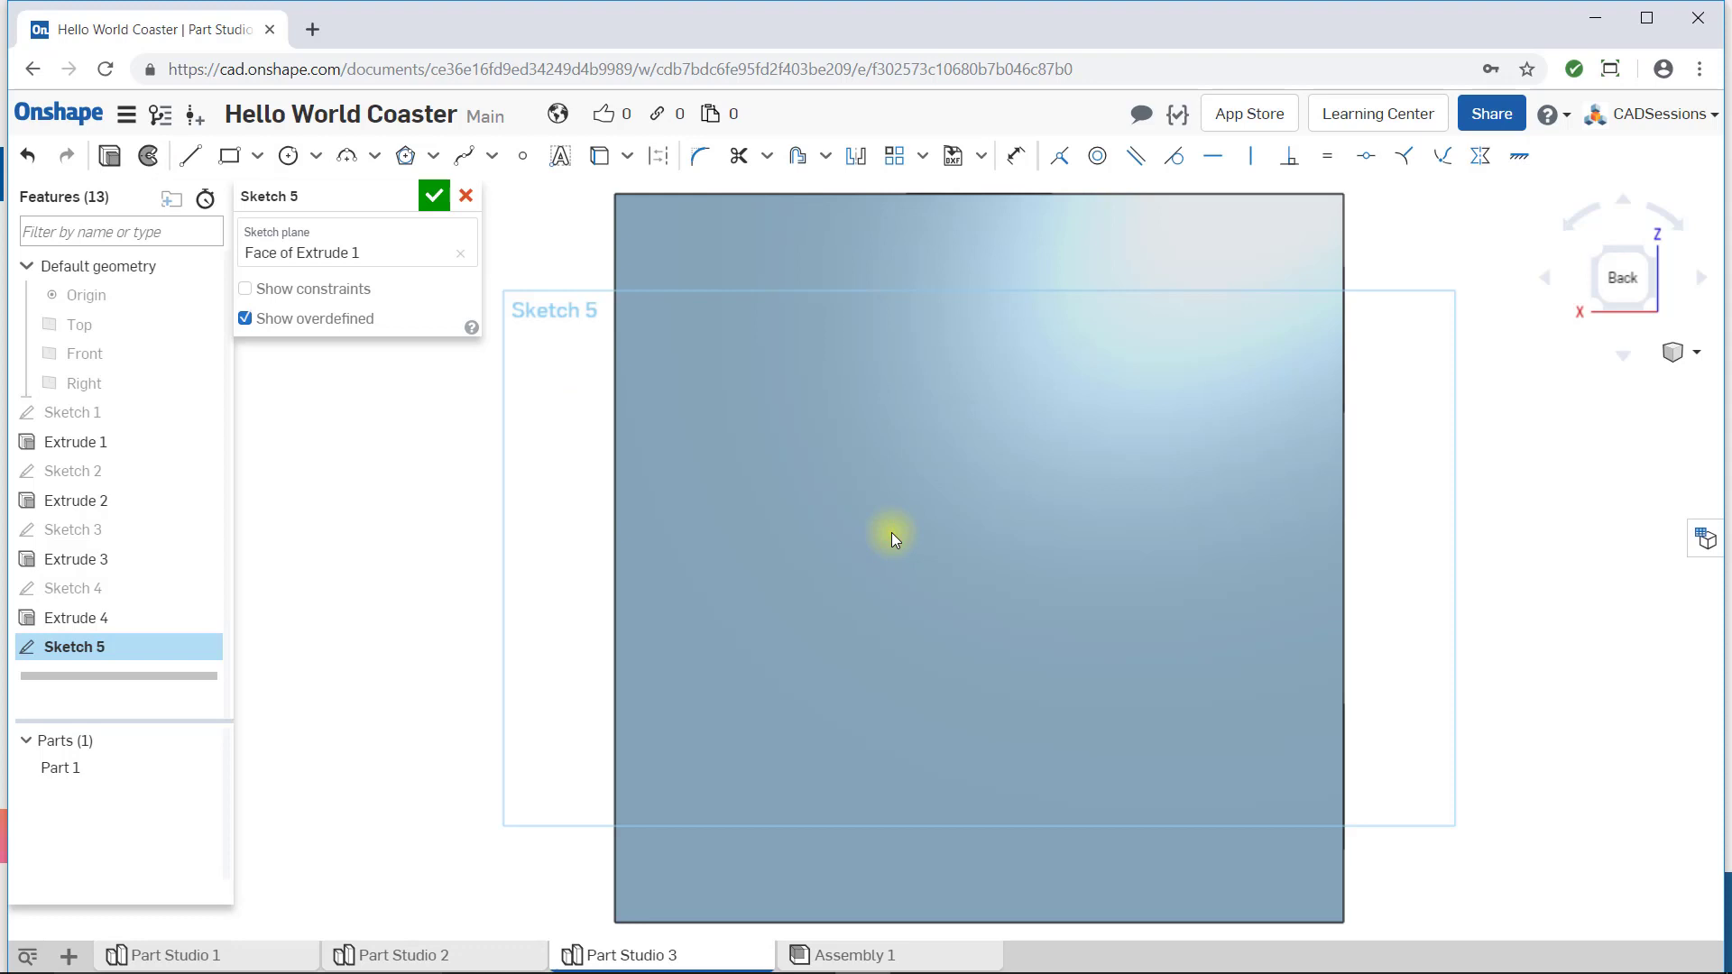
Draw four circles near the back face's corners and dimension the upper-right circle's diameter.
click(288, 155)
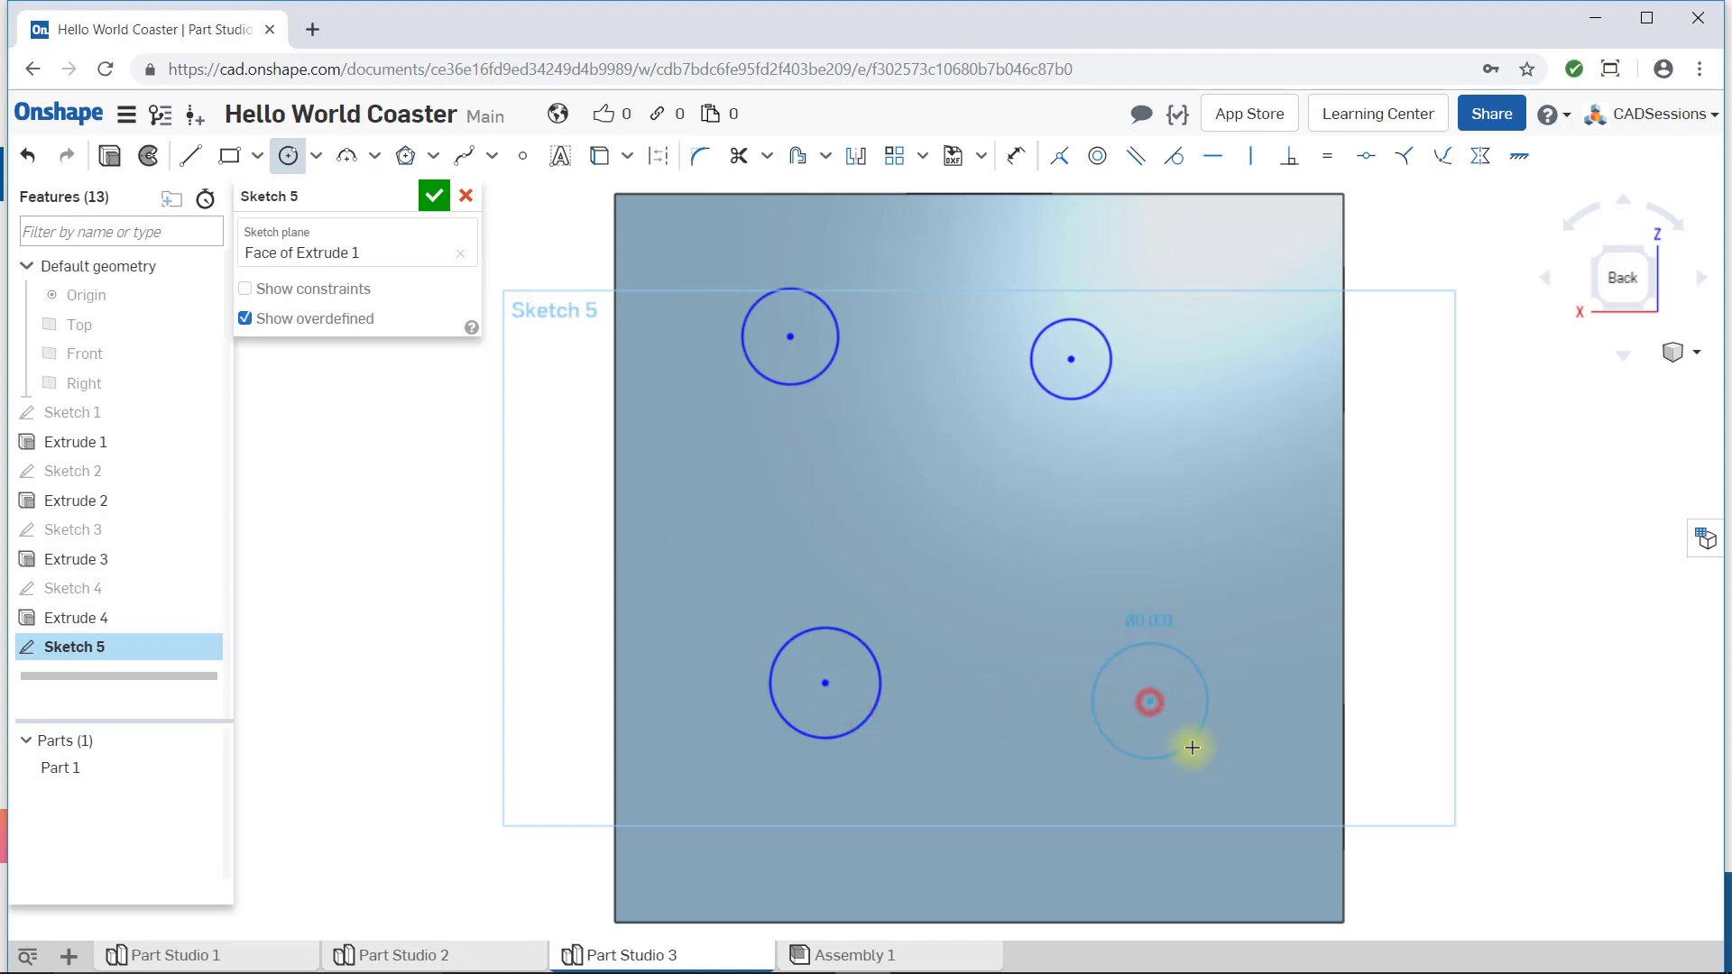
key(Escape)
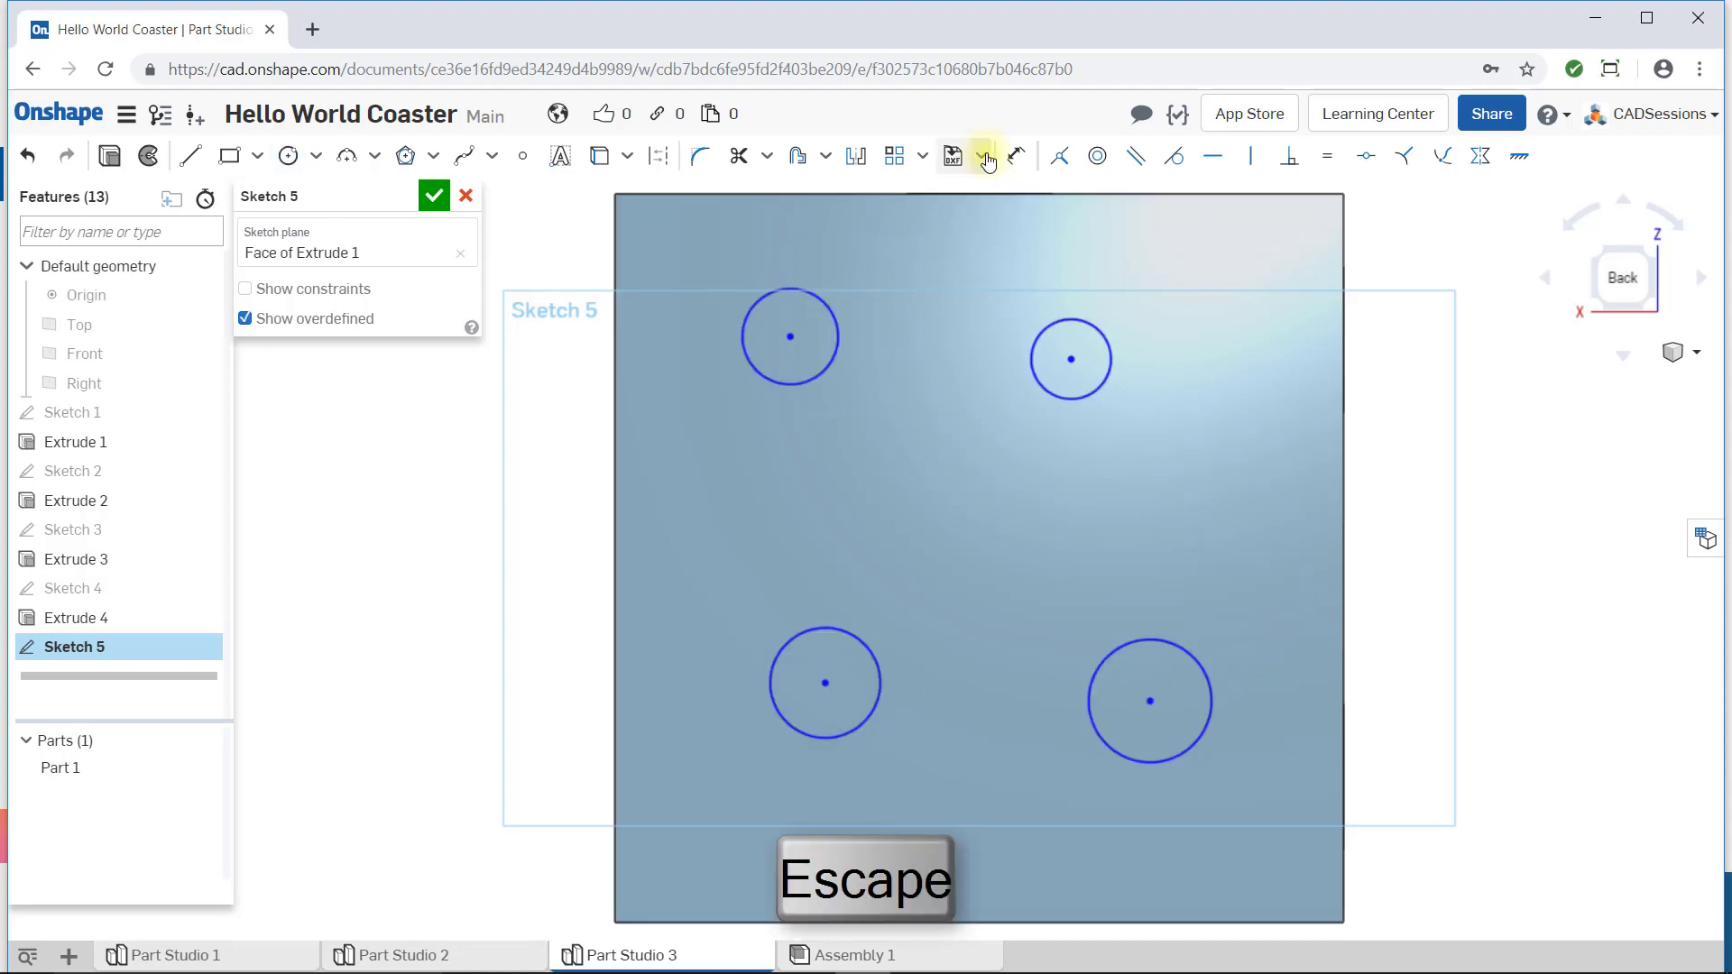
click(1014, 155)
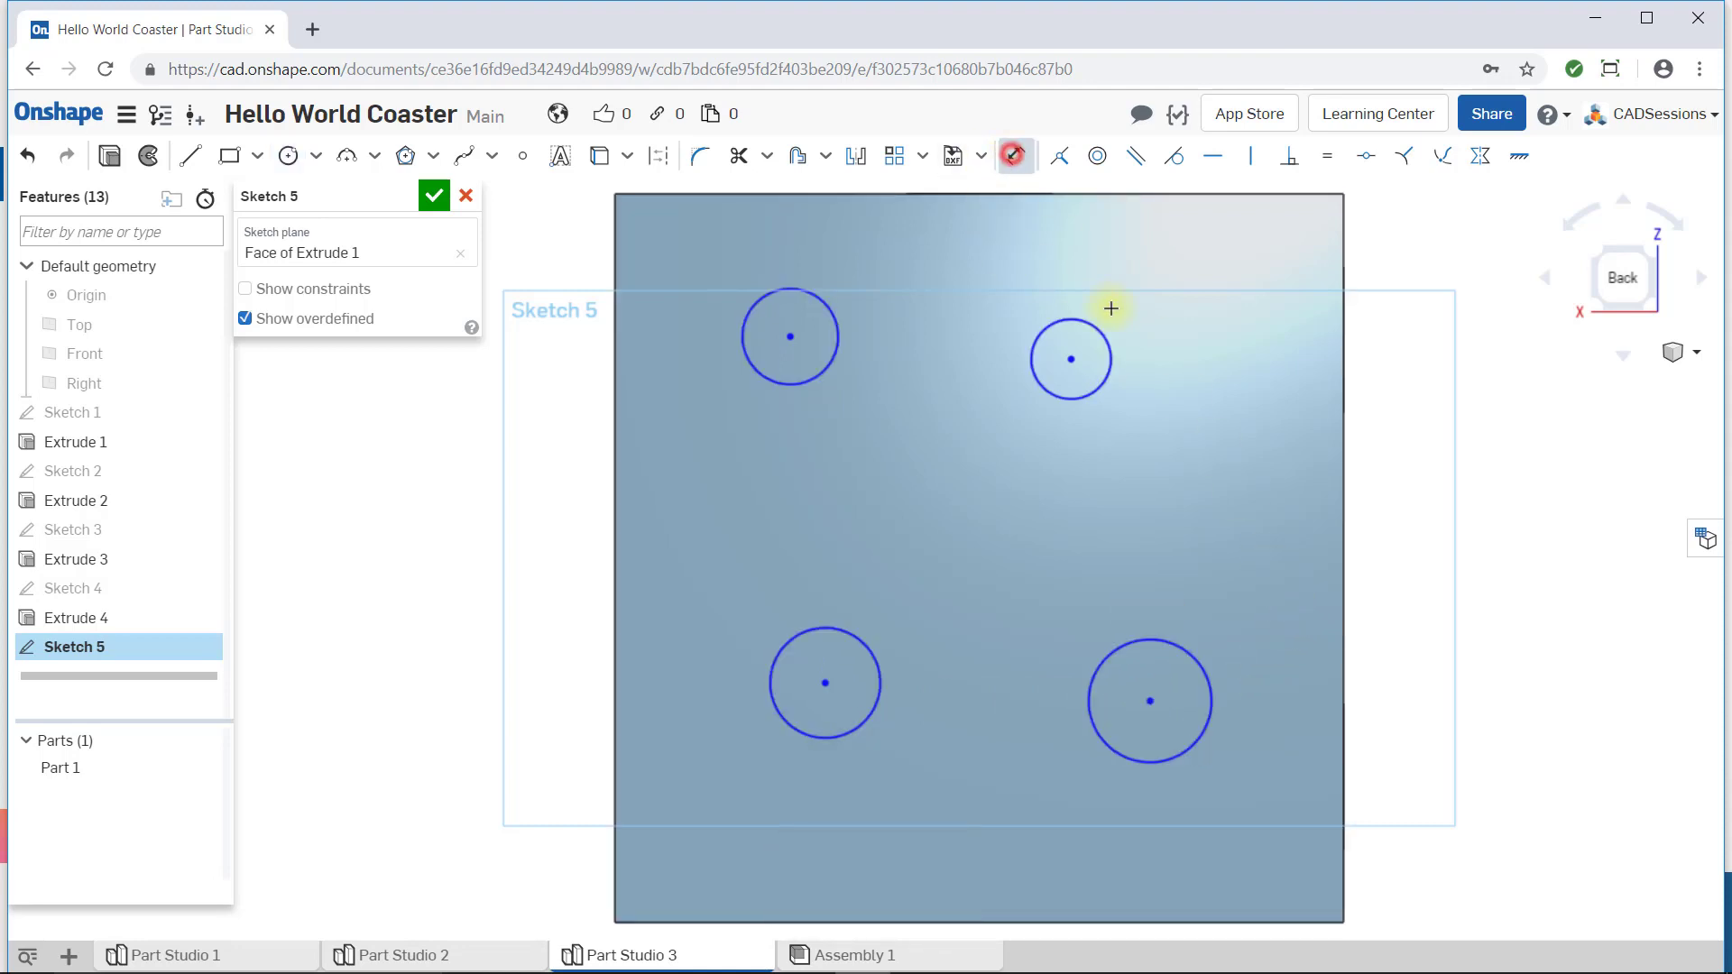
click(1110, 343)
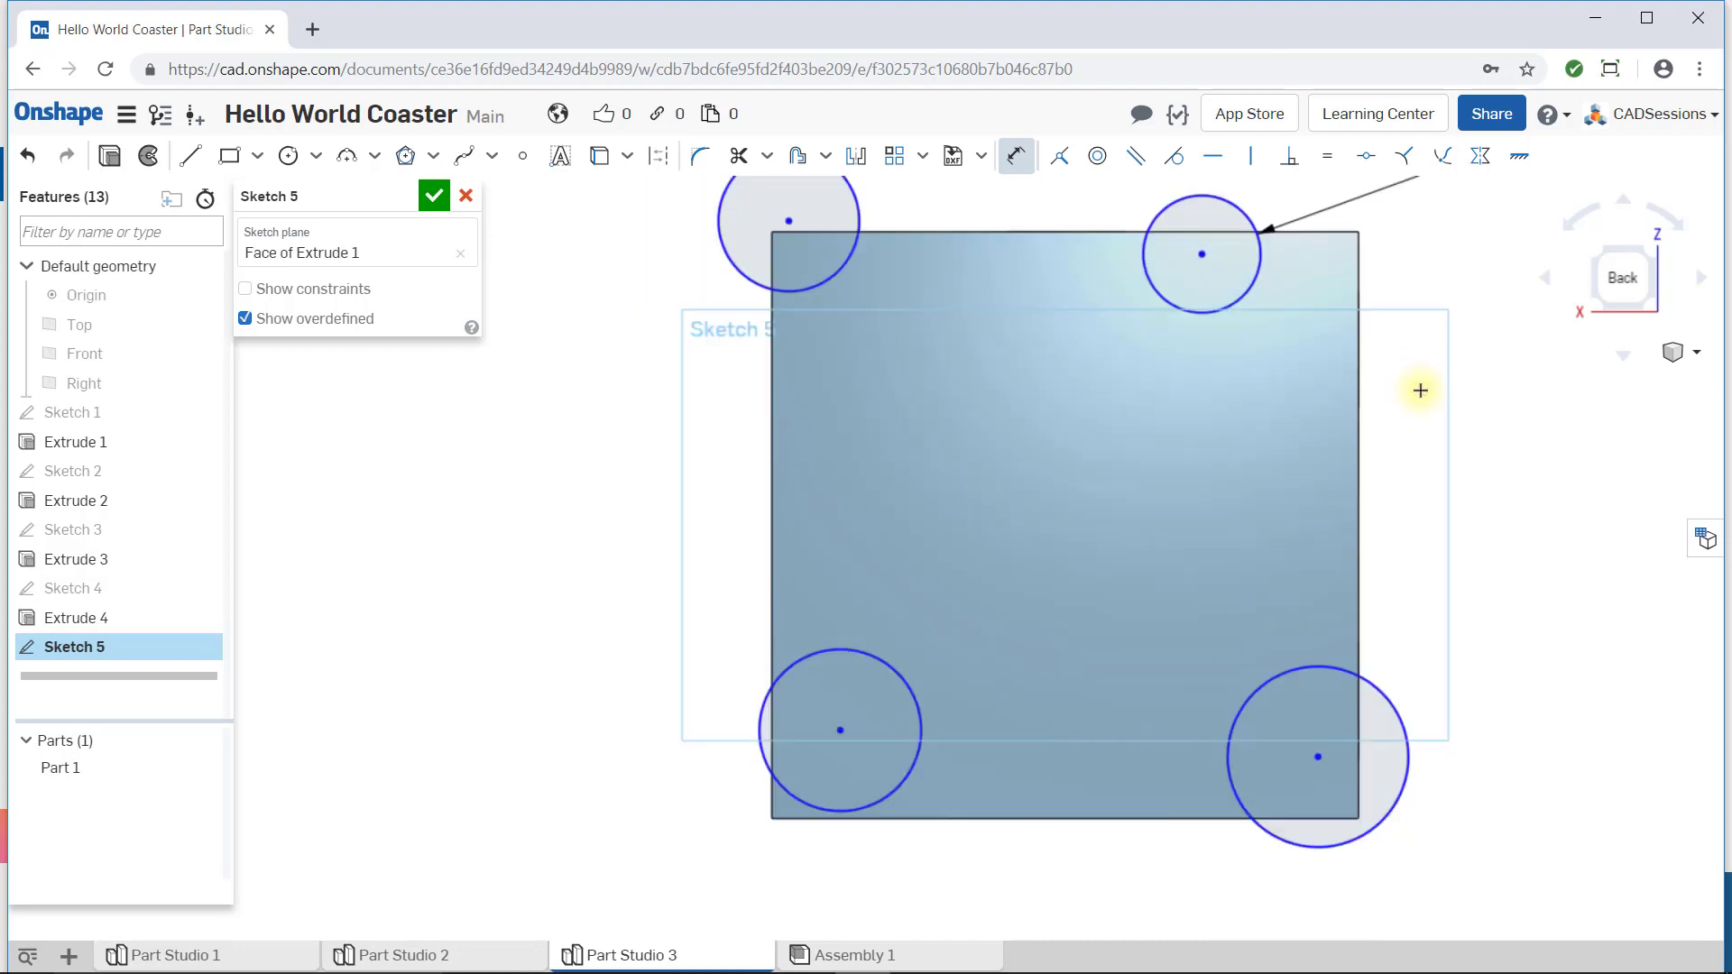
Confirm the diameter and constrain all four circles equal in size.
key(Escape)
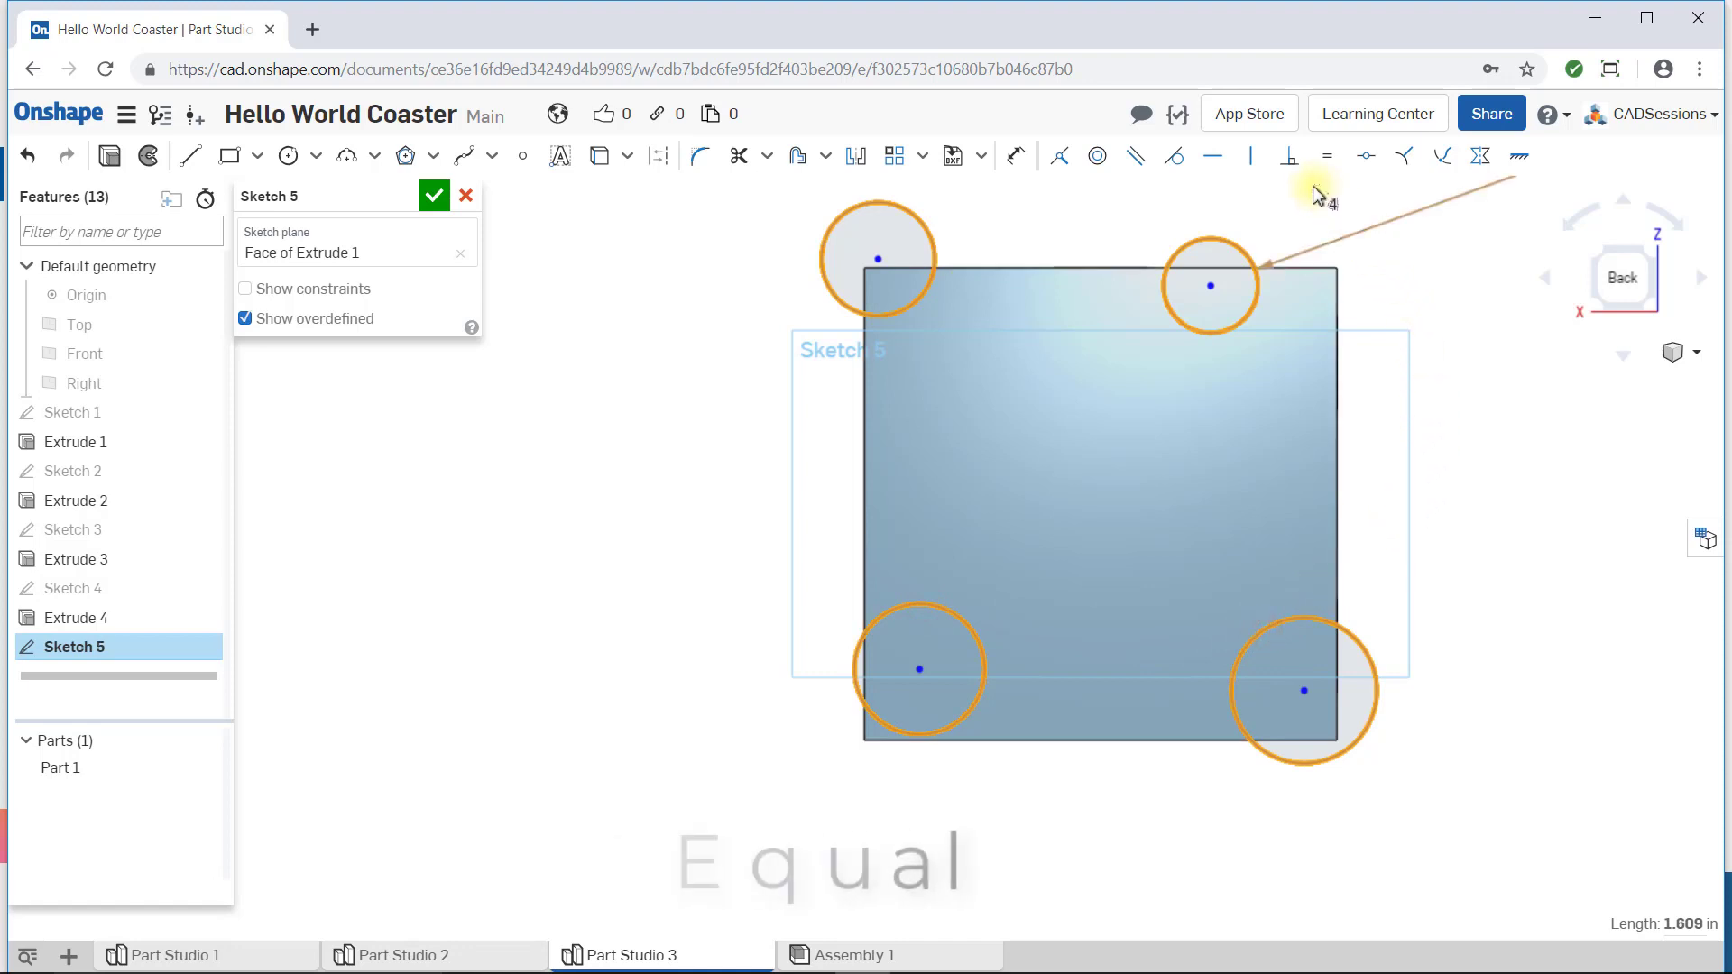
click(1326, 155)
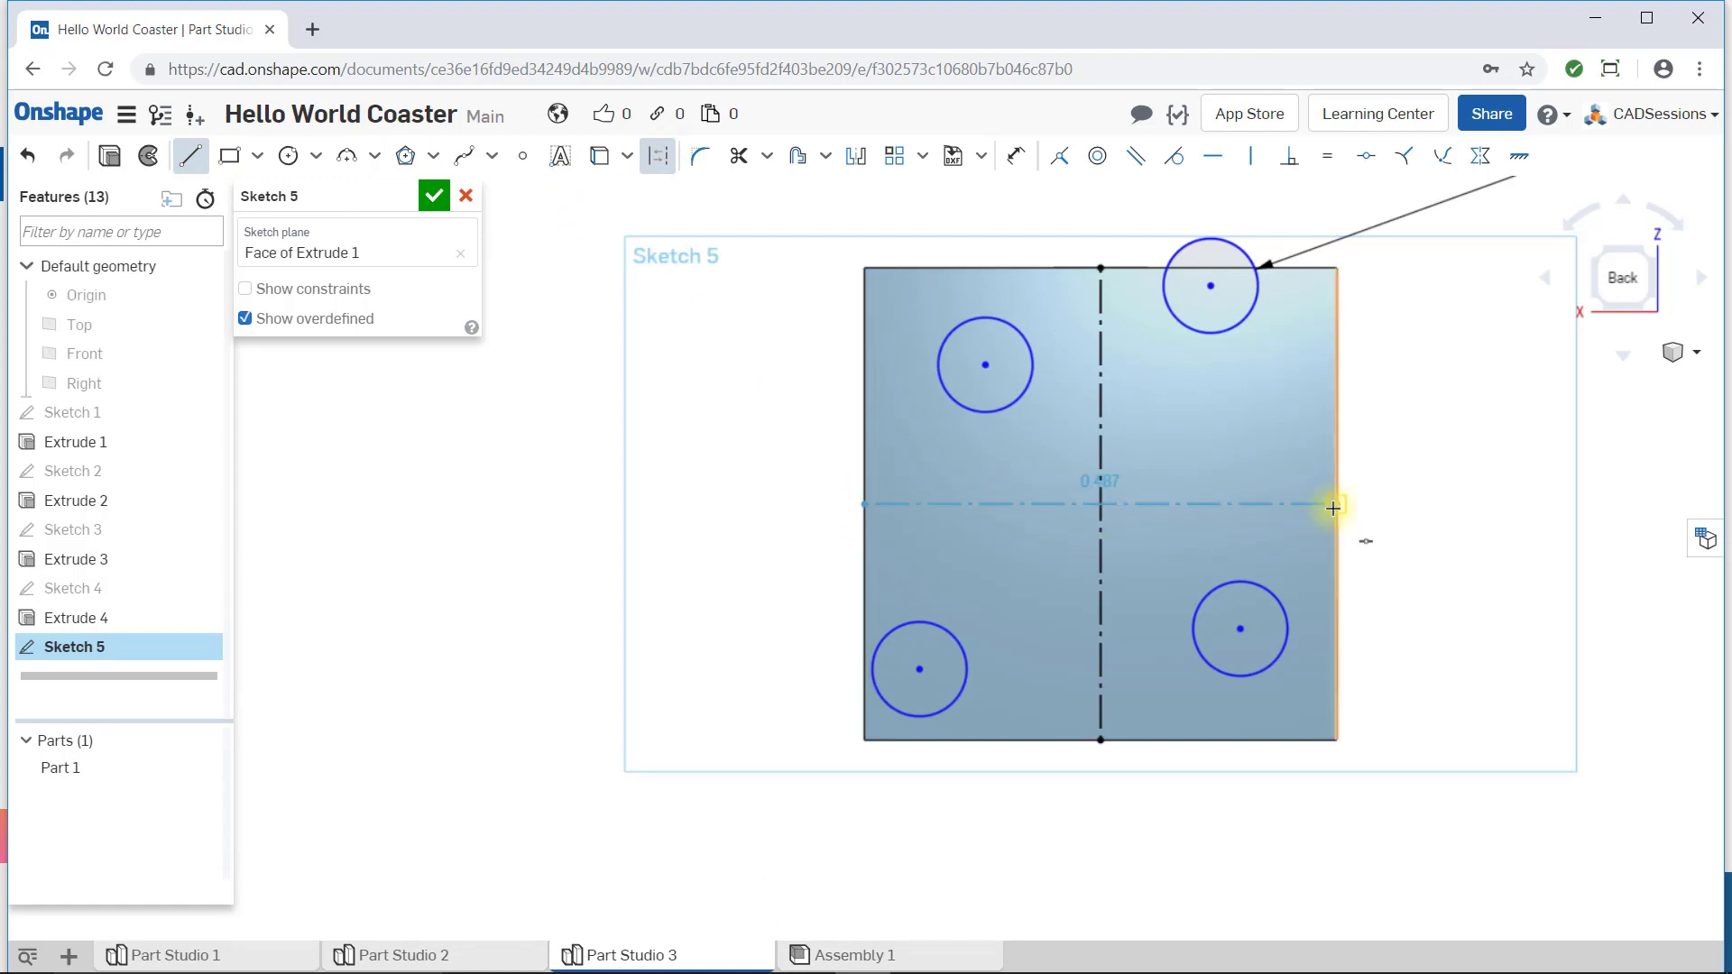
Finish the vertical and horizontal construction centerlines through the face middle.
key(Escape)
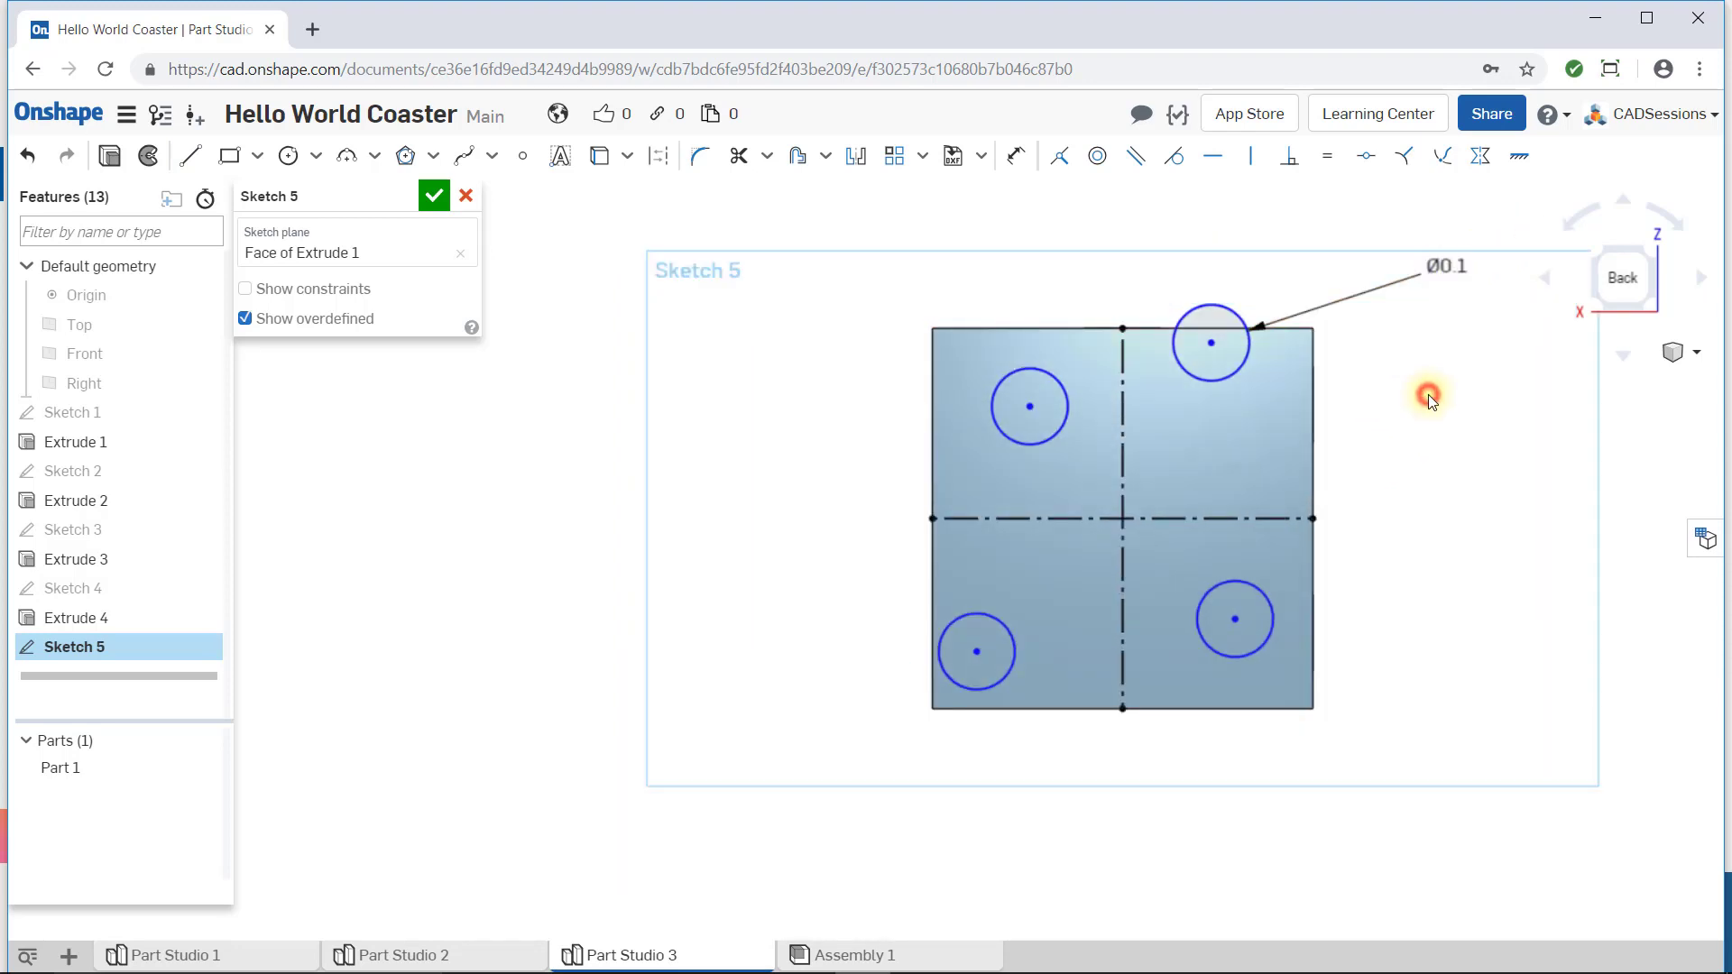
Dimension the upper-left circle 0.15 from each centerline.
click(1014, 155)
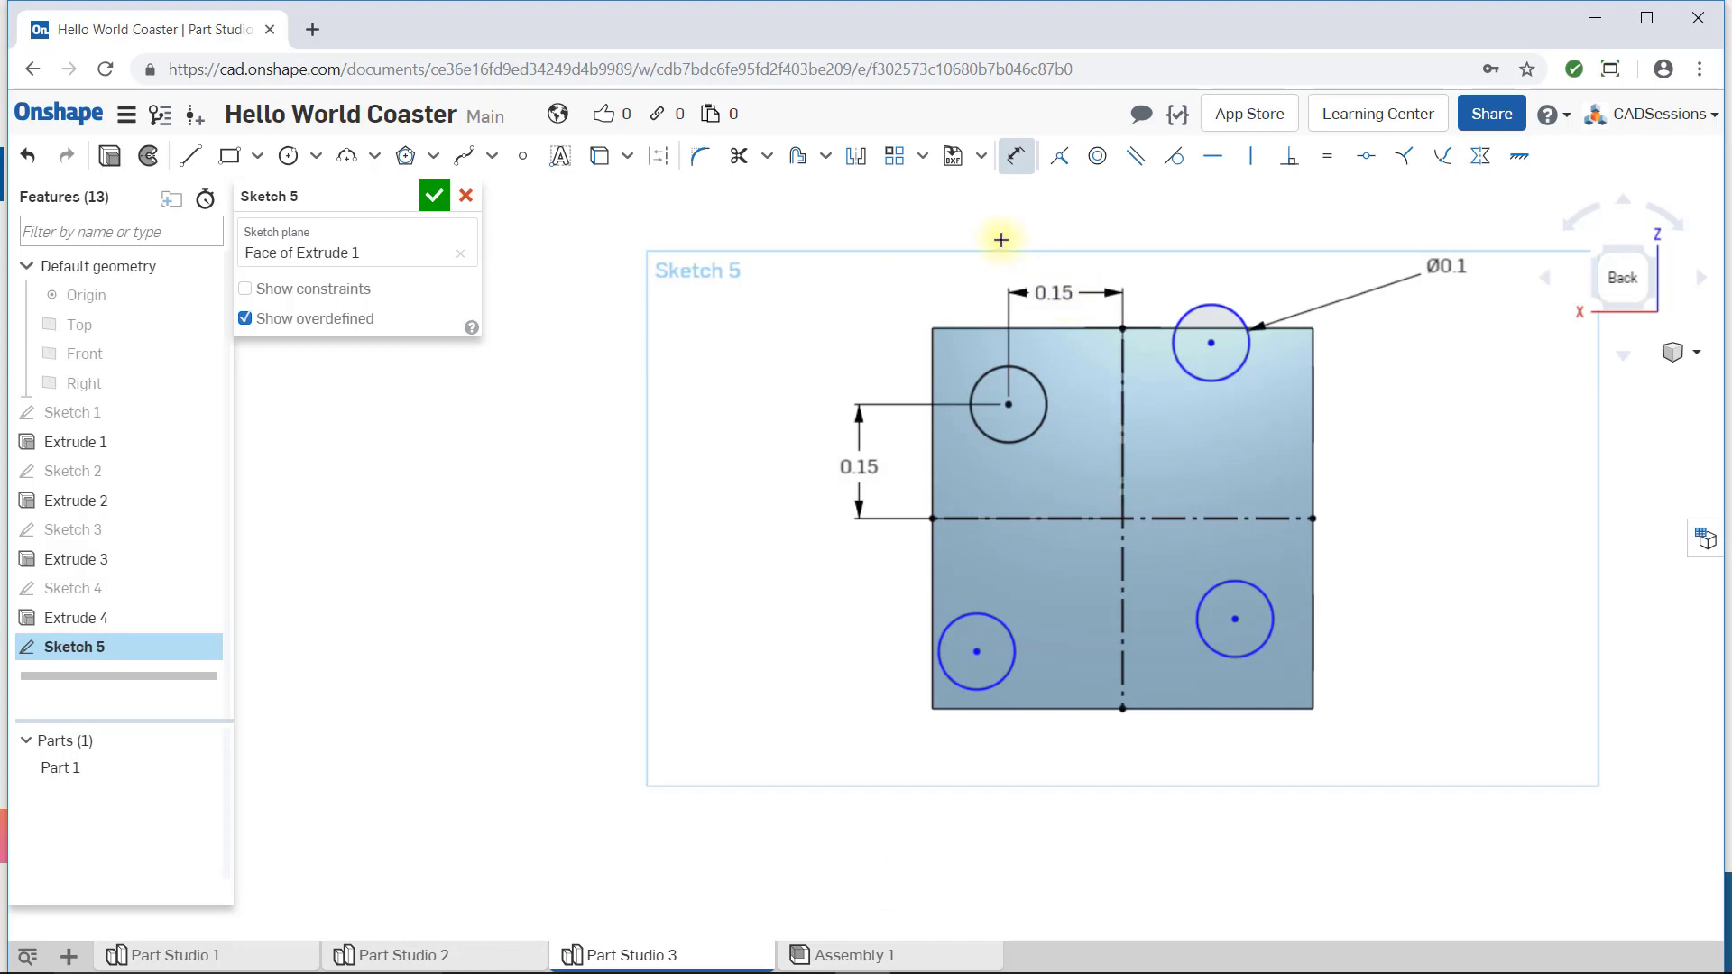
mouse_move(891, 309)
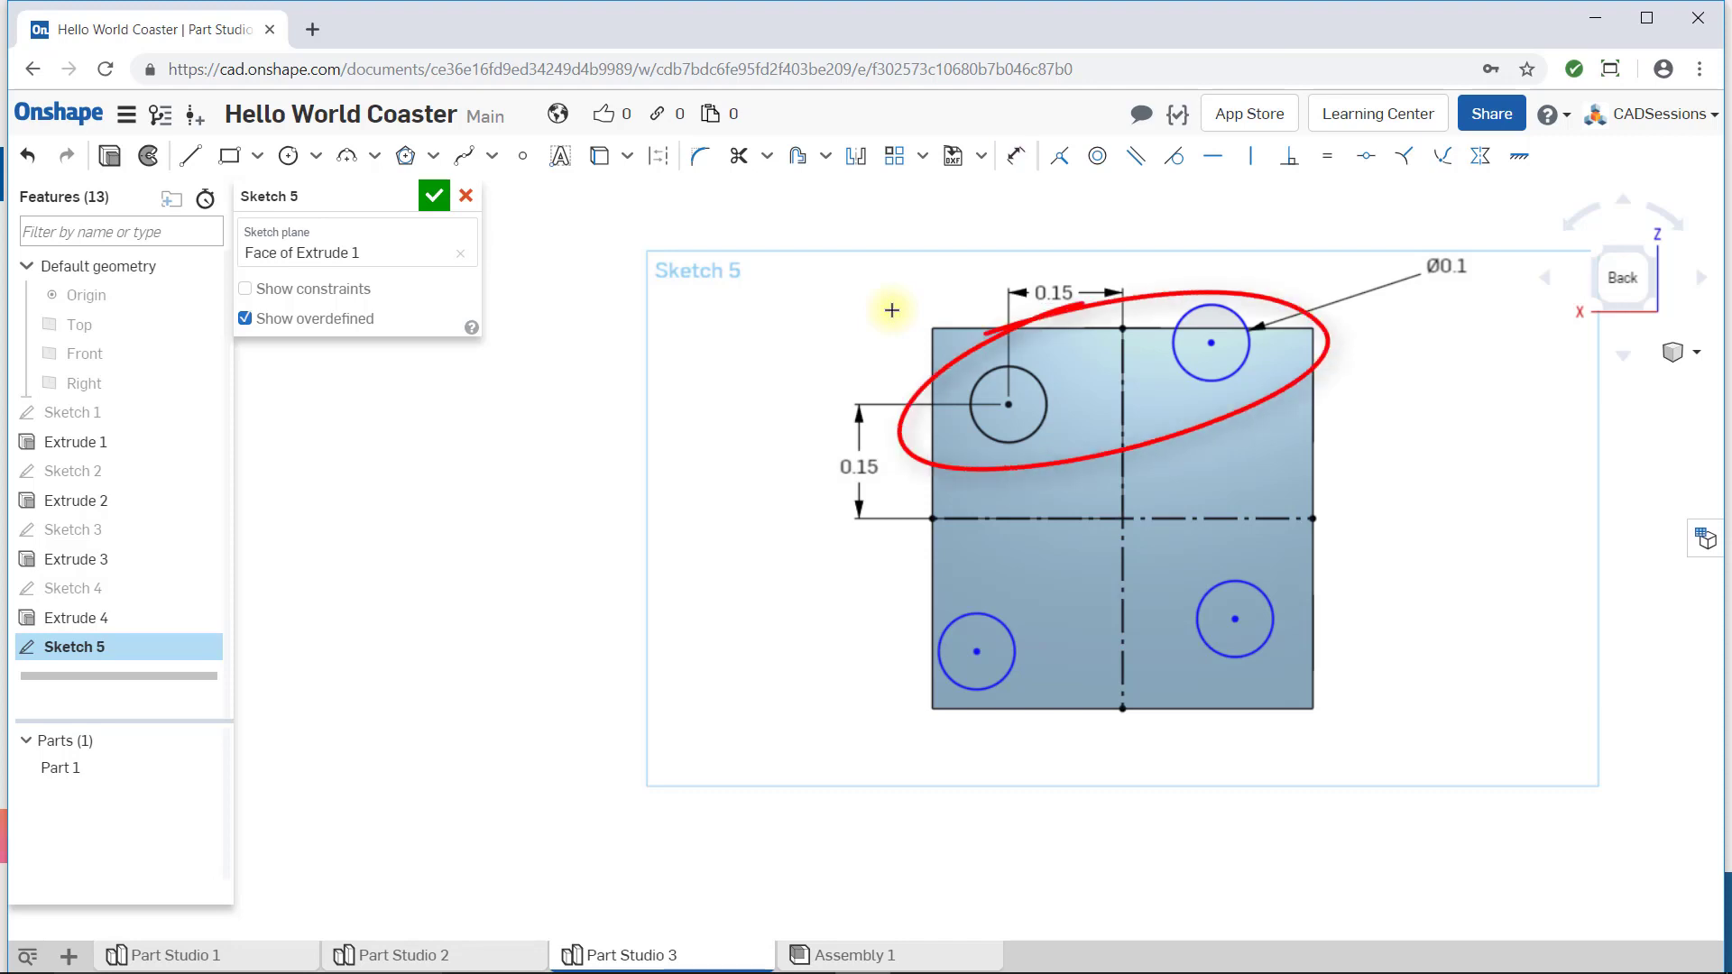
Constrain the upper circles level and the left circle centres vertically aligned.
key(Escape)
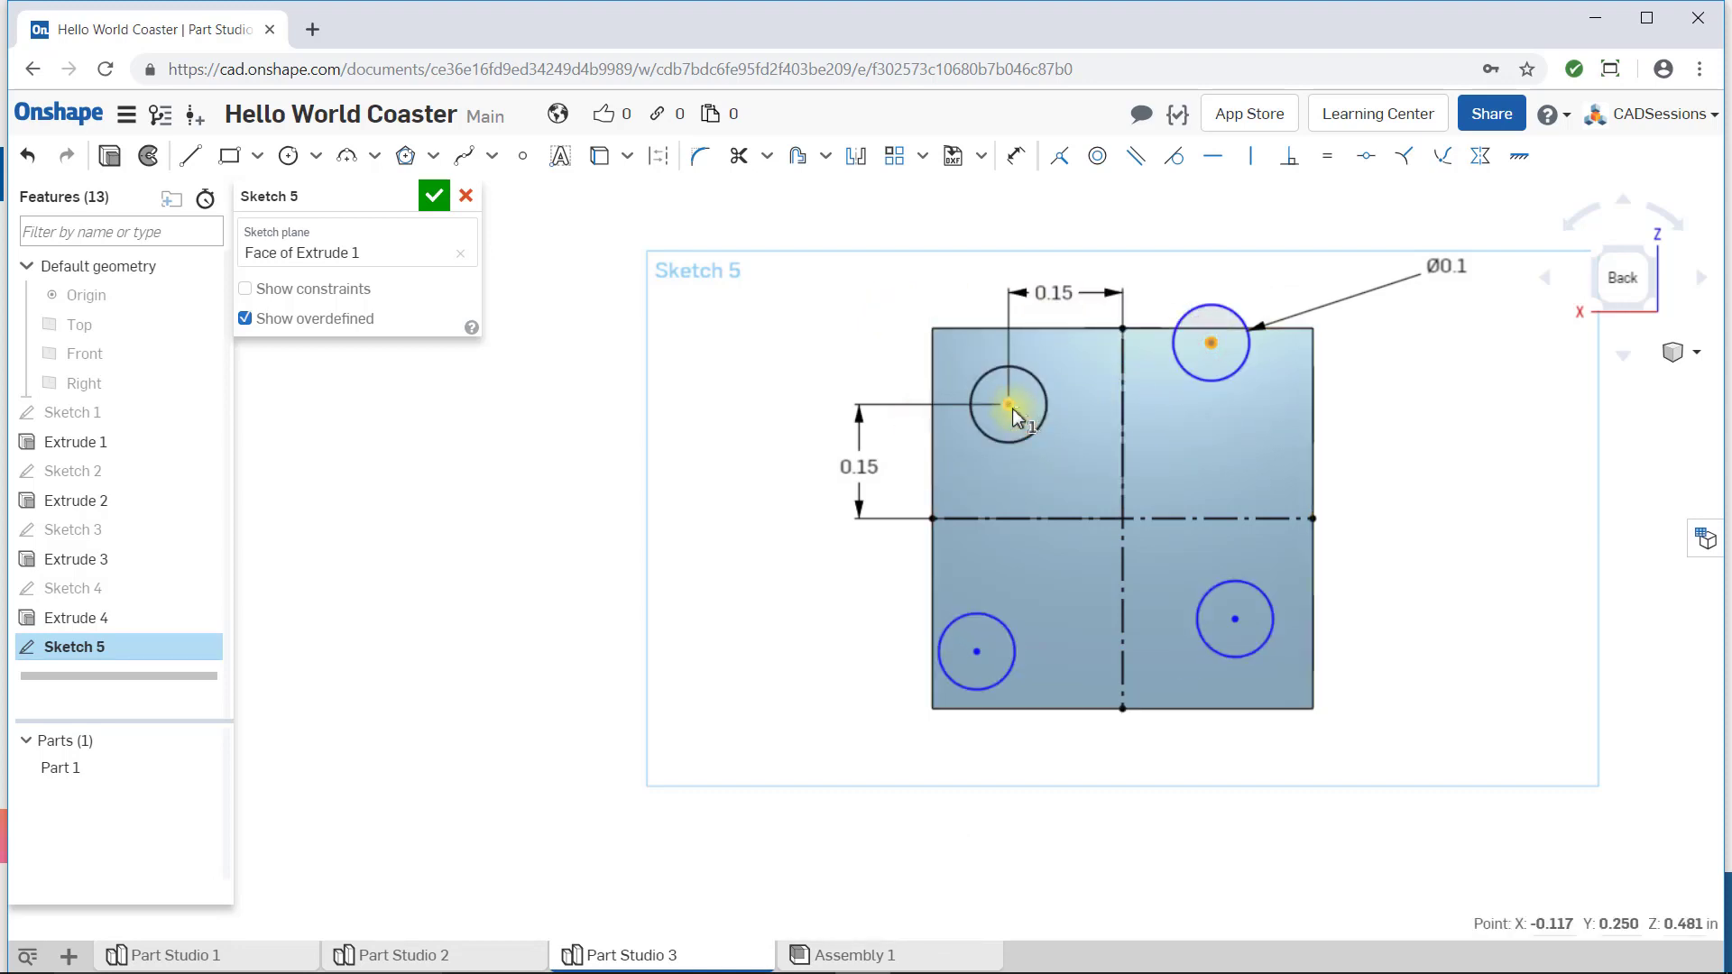
mouse_move(1213, 155)
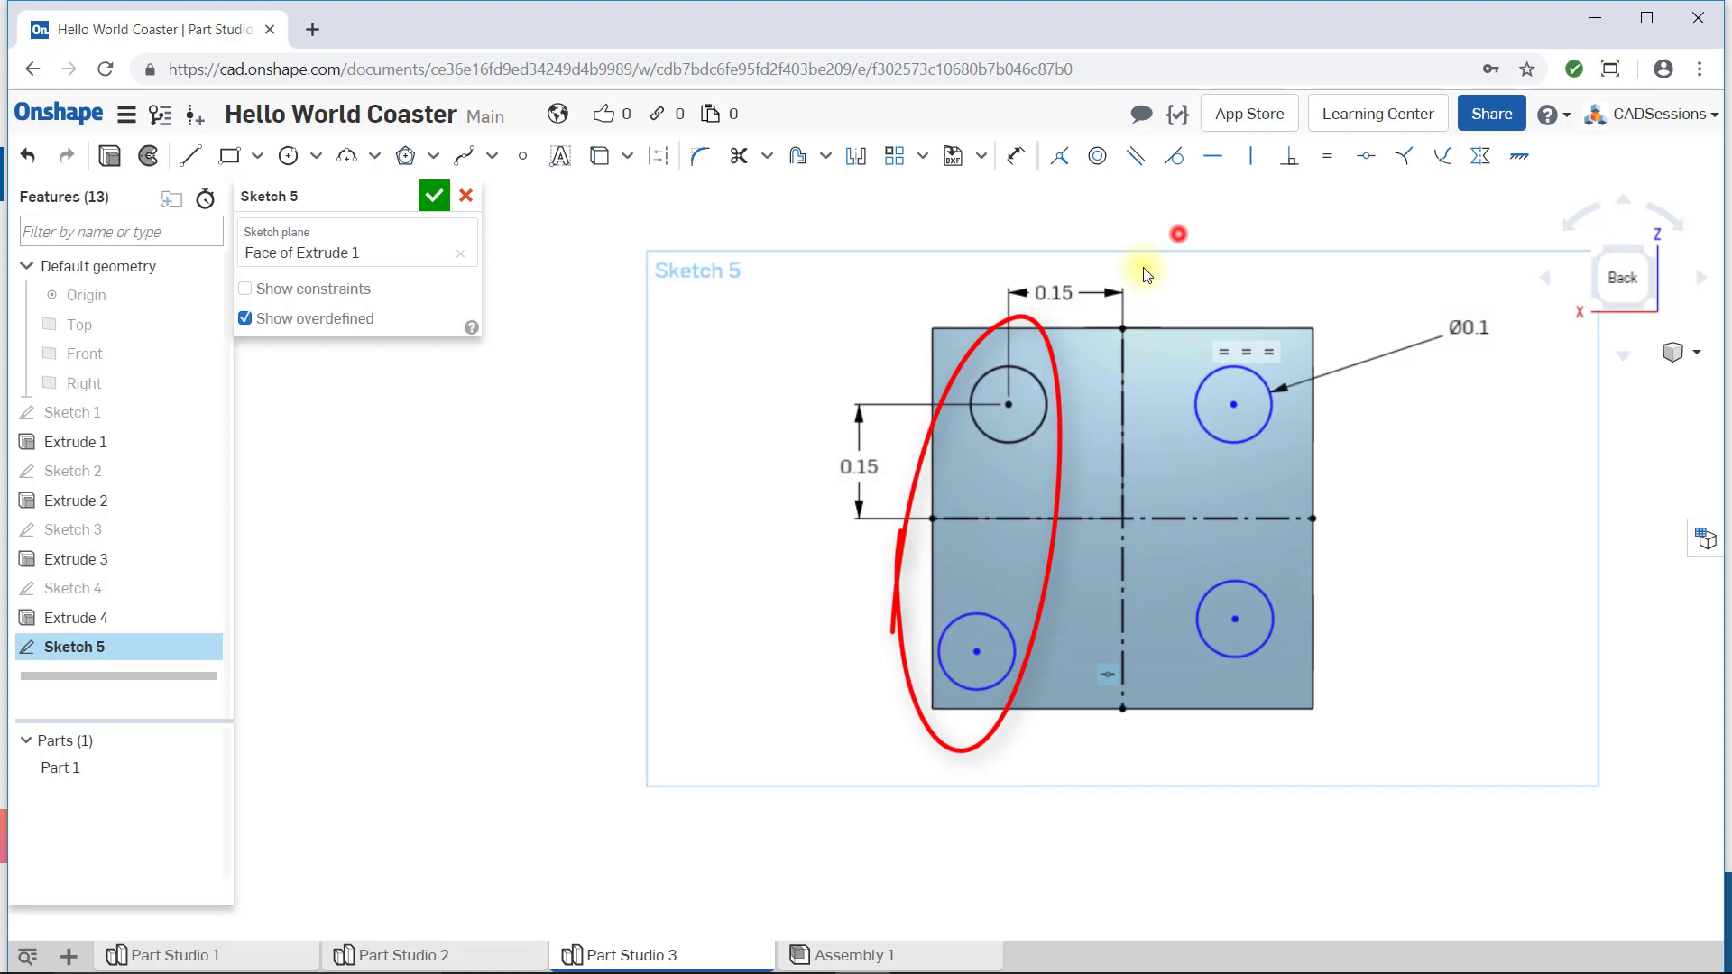
mouse_move(1130, 300)
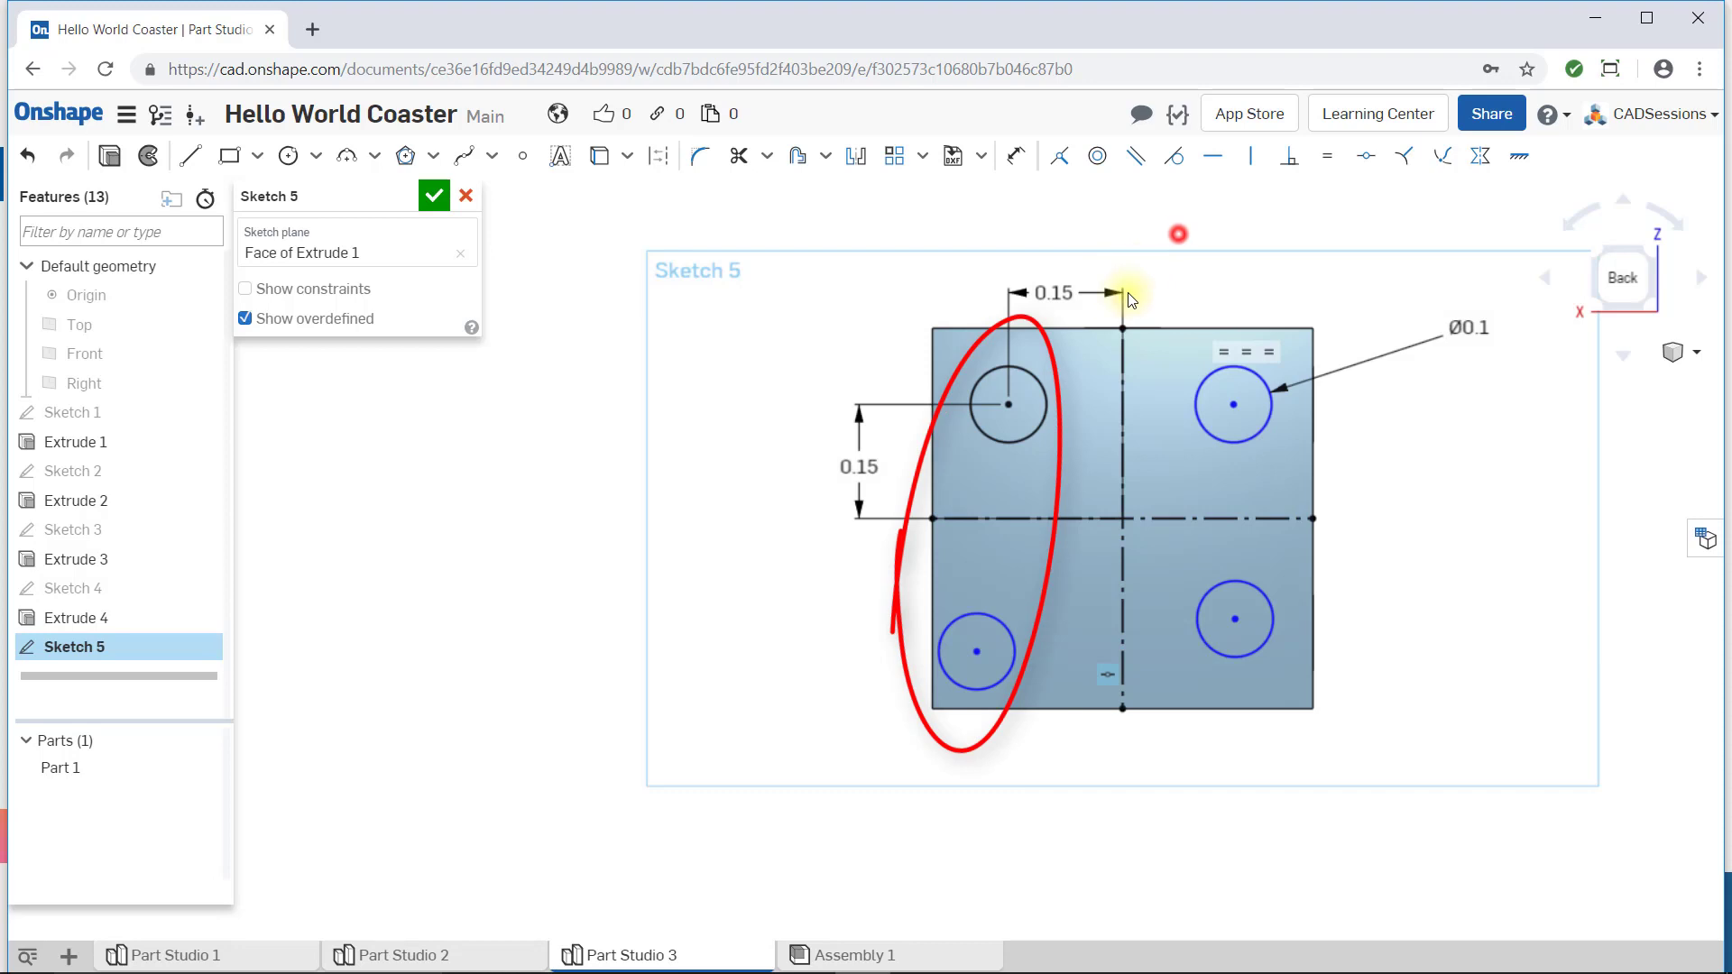
click(1005, 402)
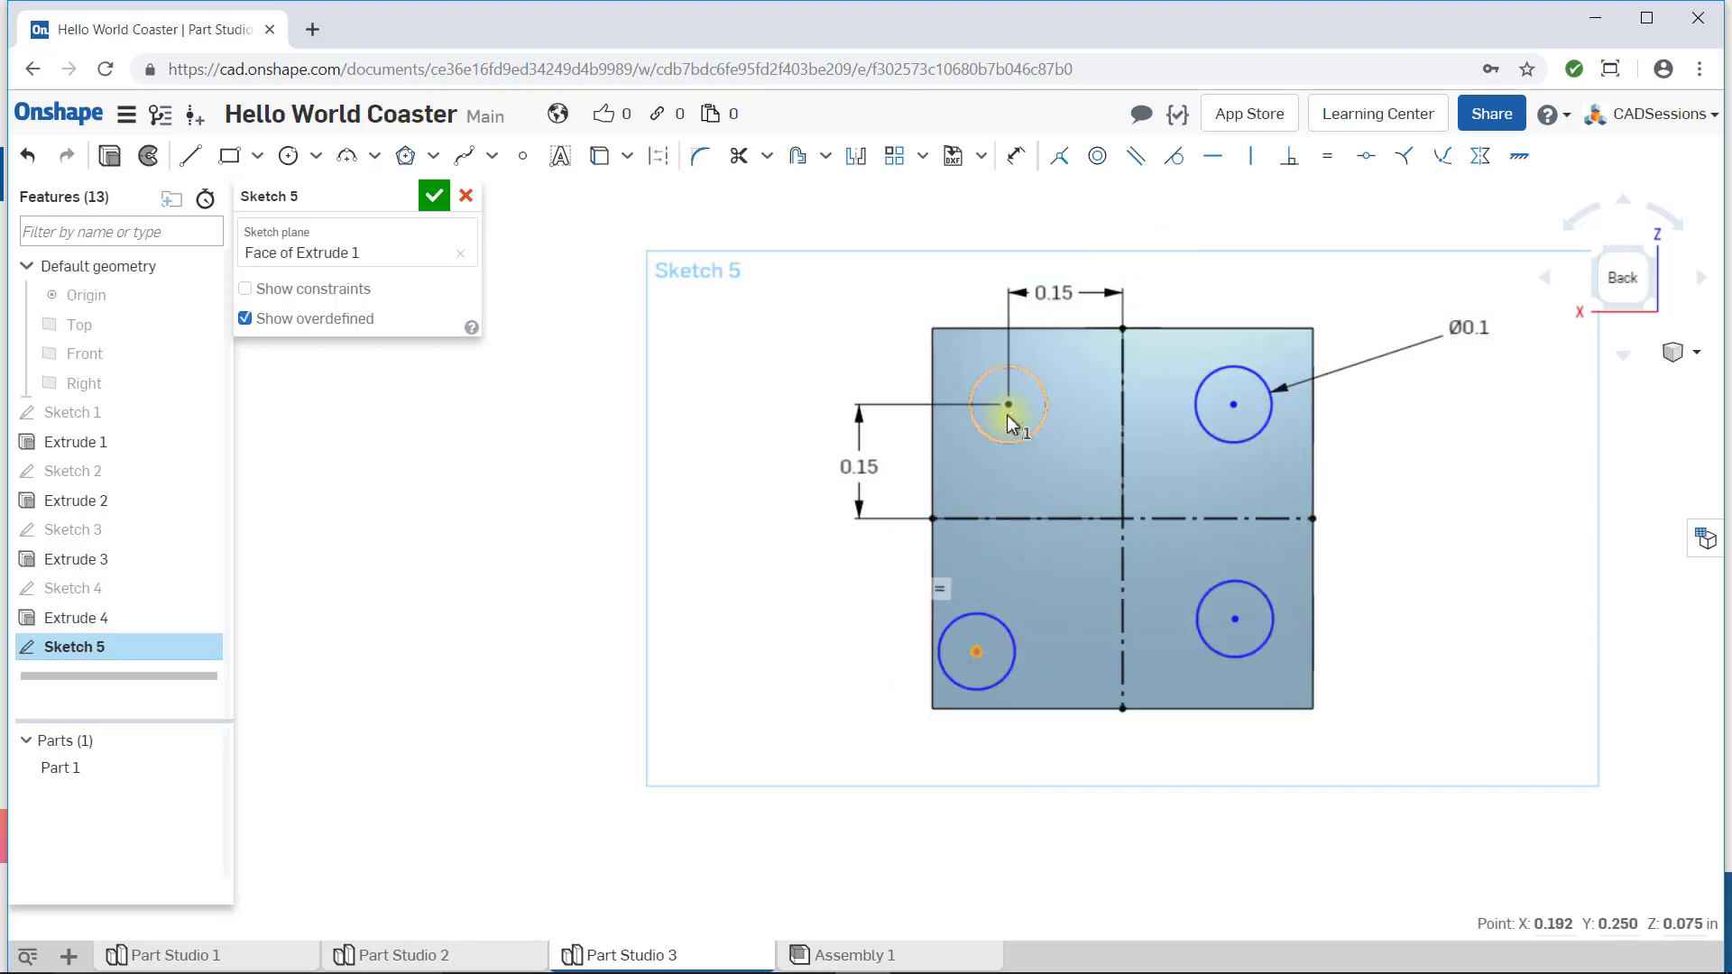
click(1253, 155)
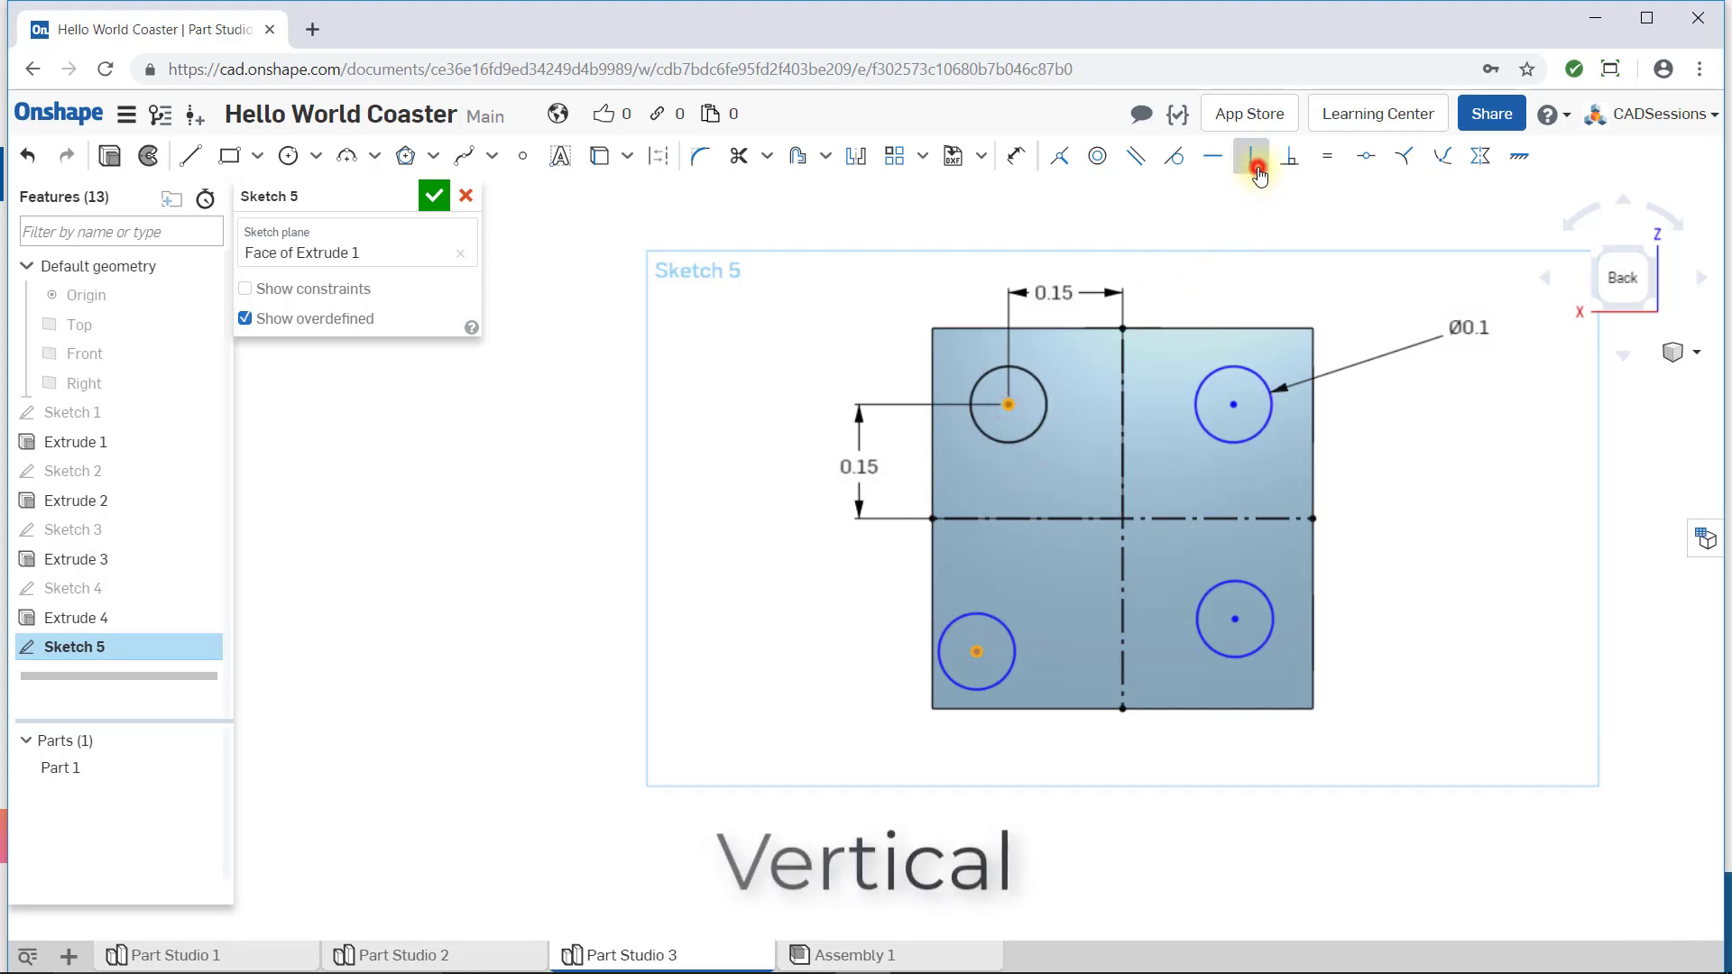
click(1254, 157)
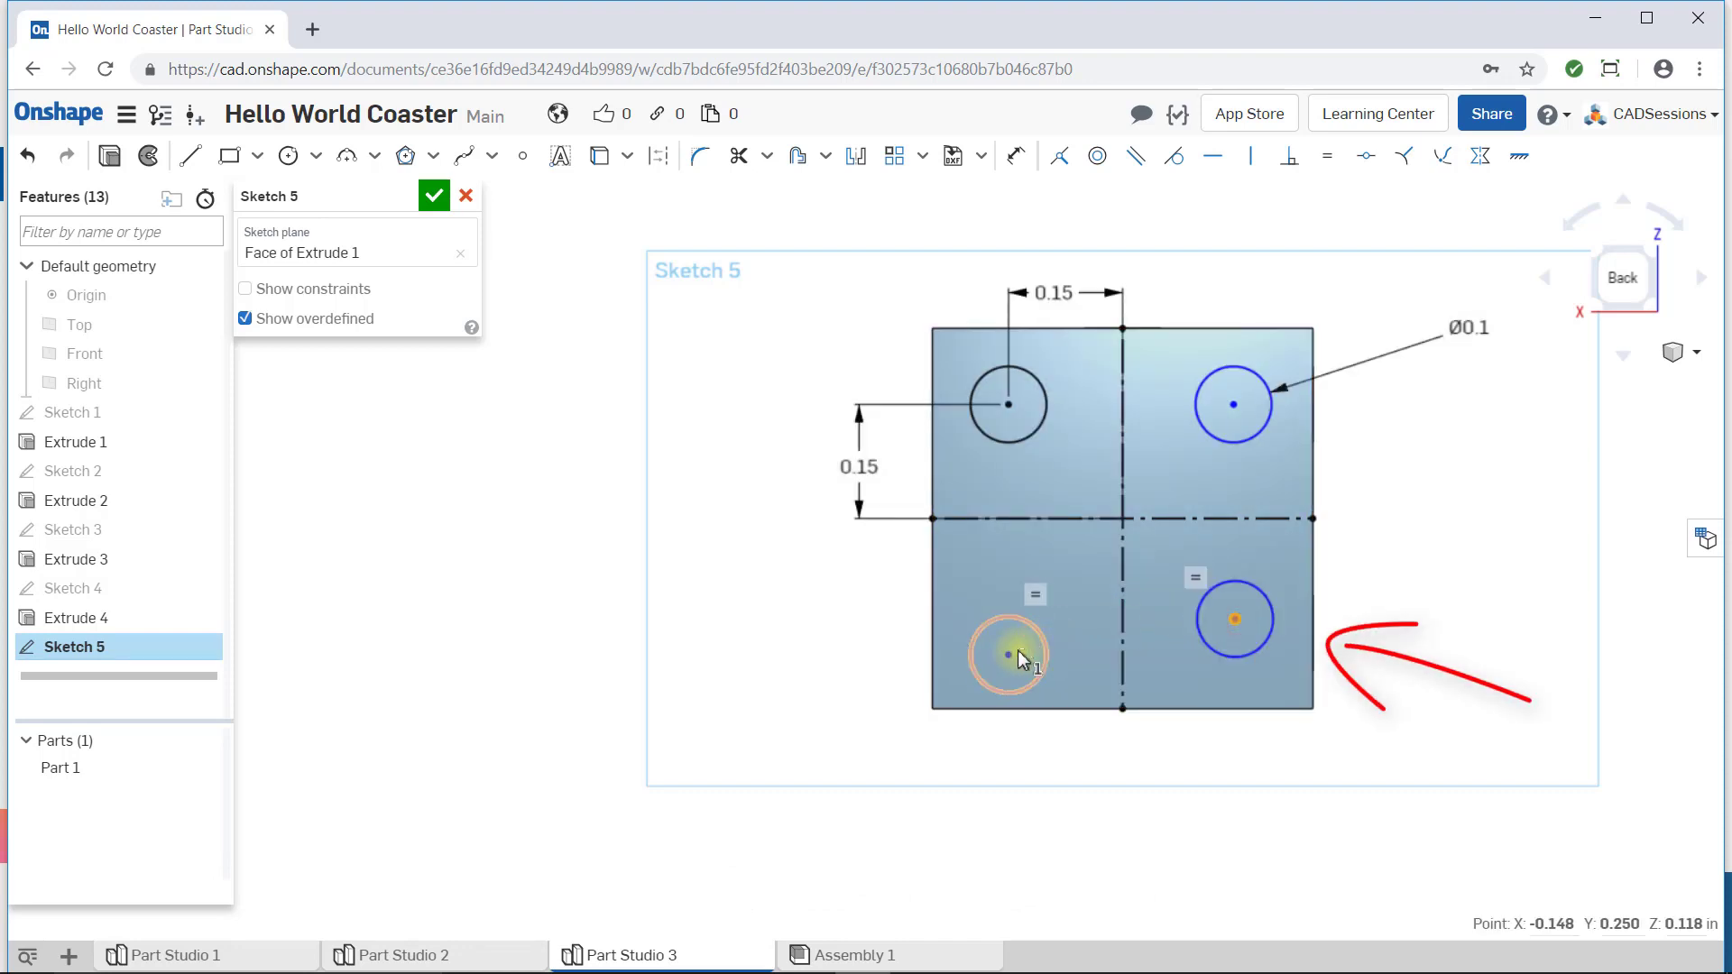
Constrain the lower-right circle level with the lower-left and below the upper-right.
click(1207, 155)
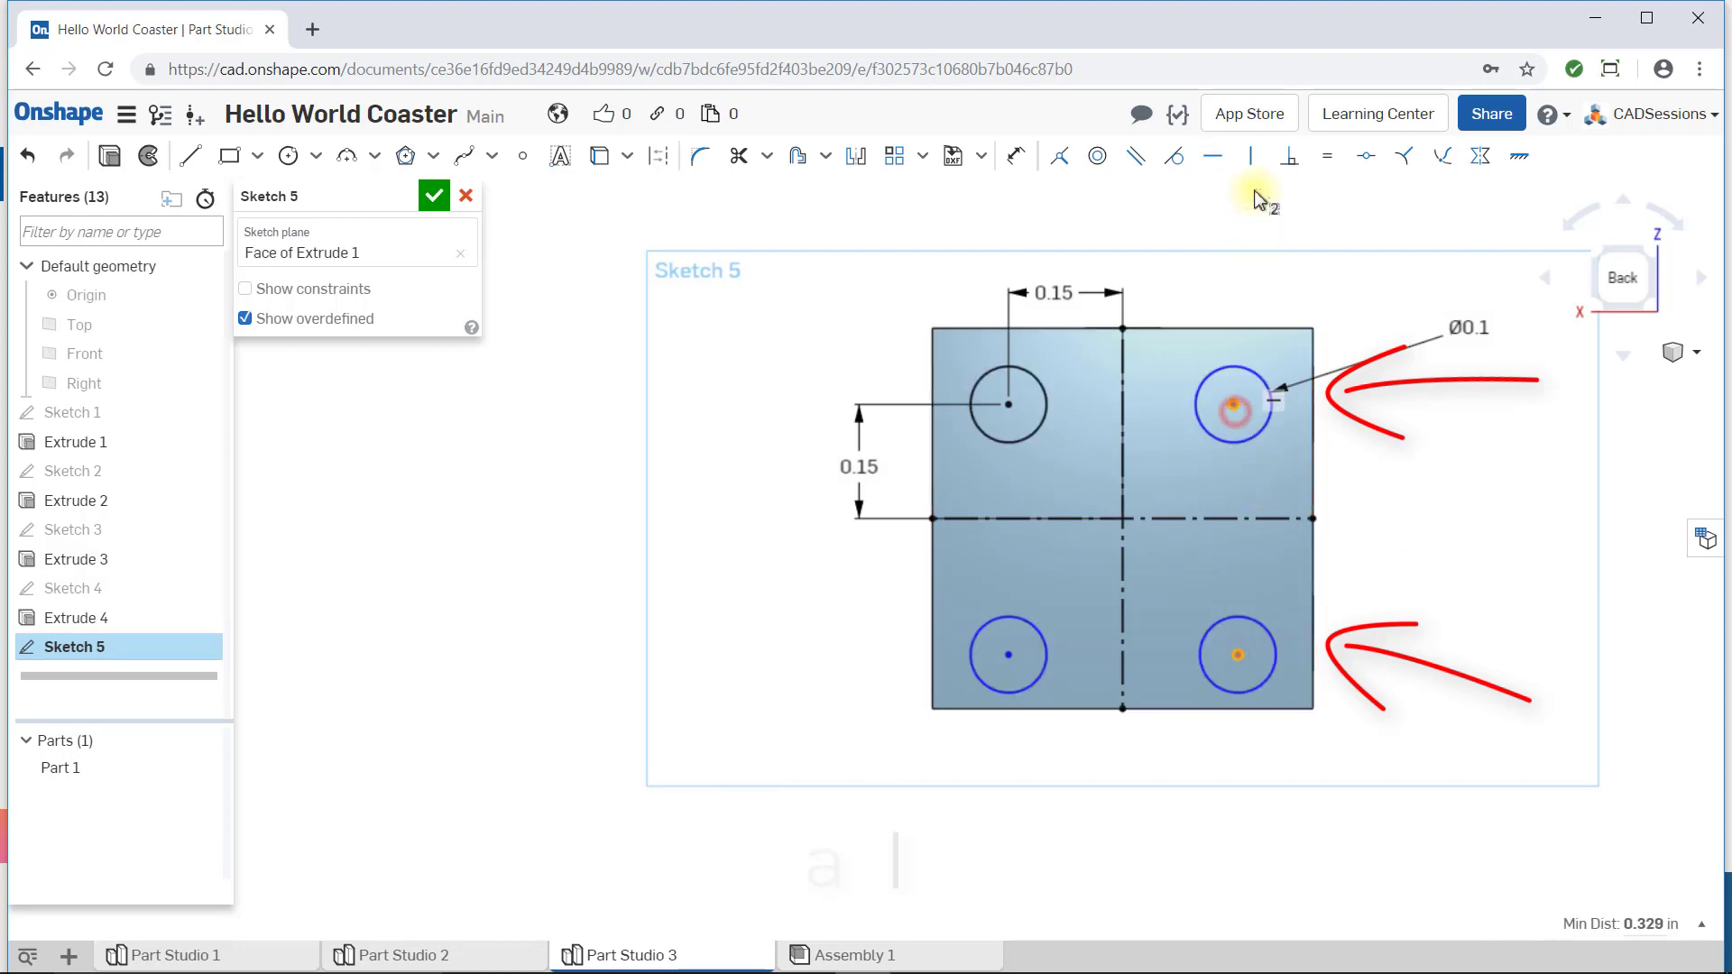
click(1234, 655)
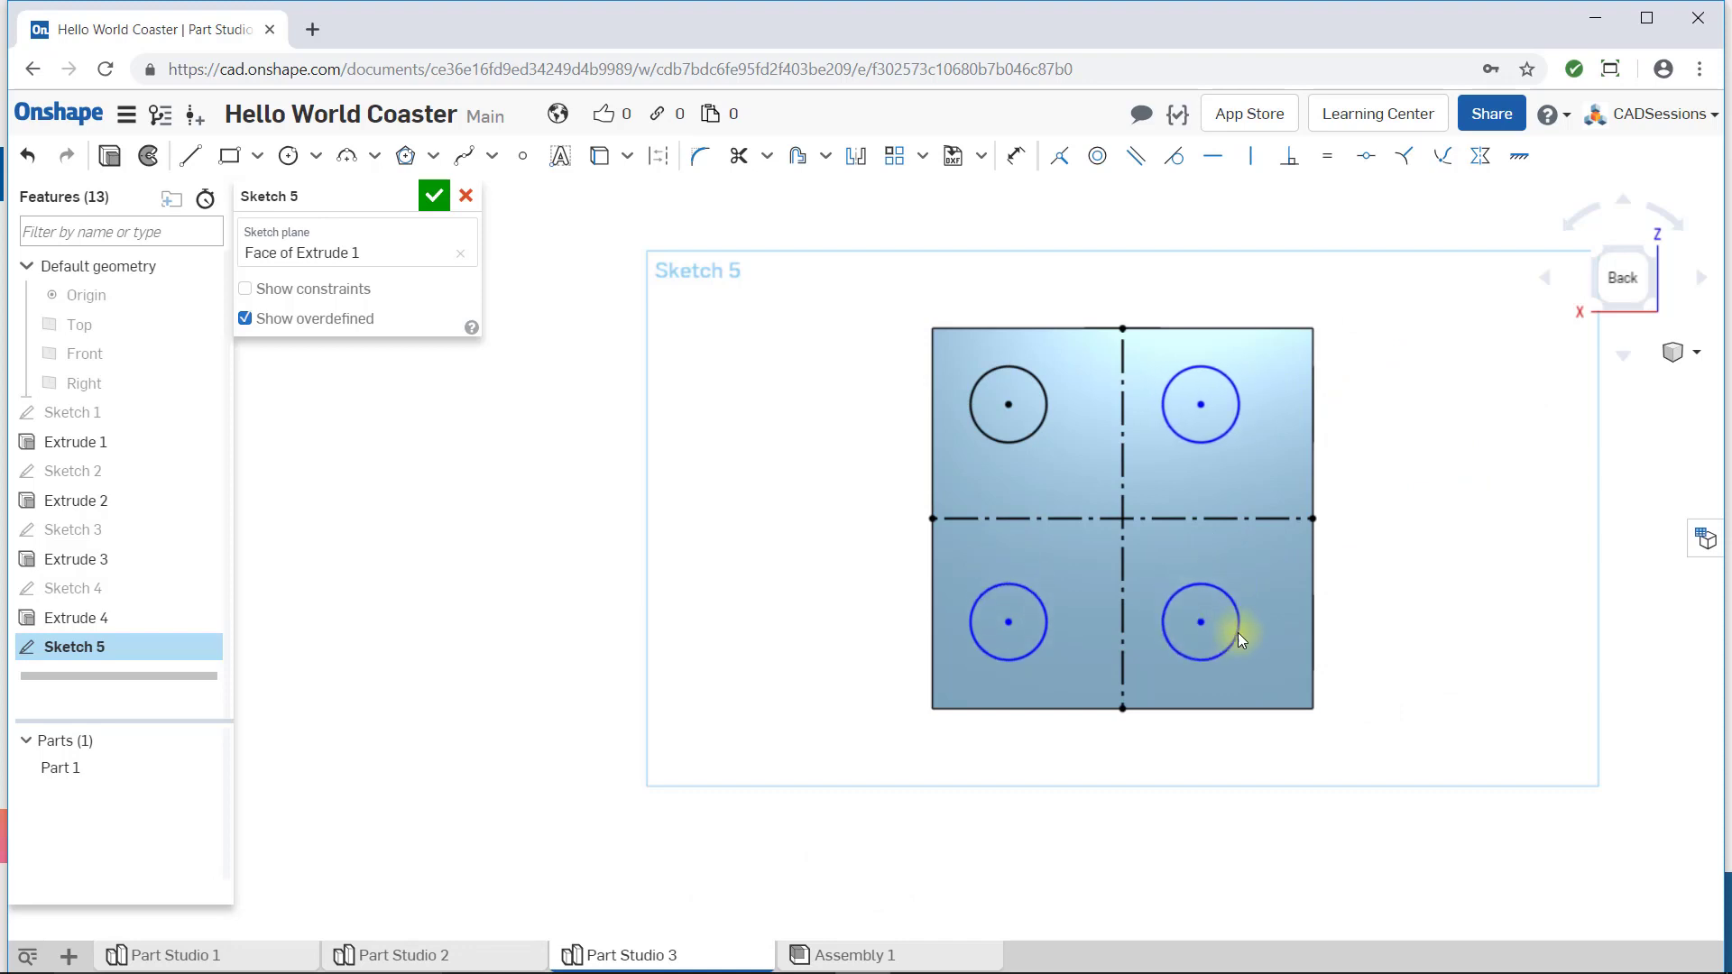
click(1200, 405)
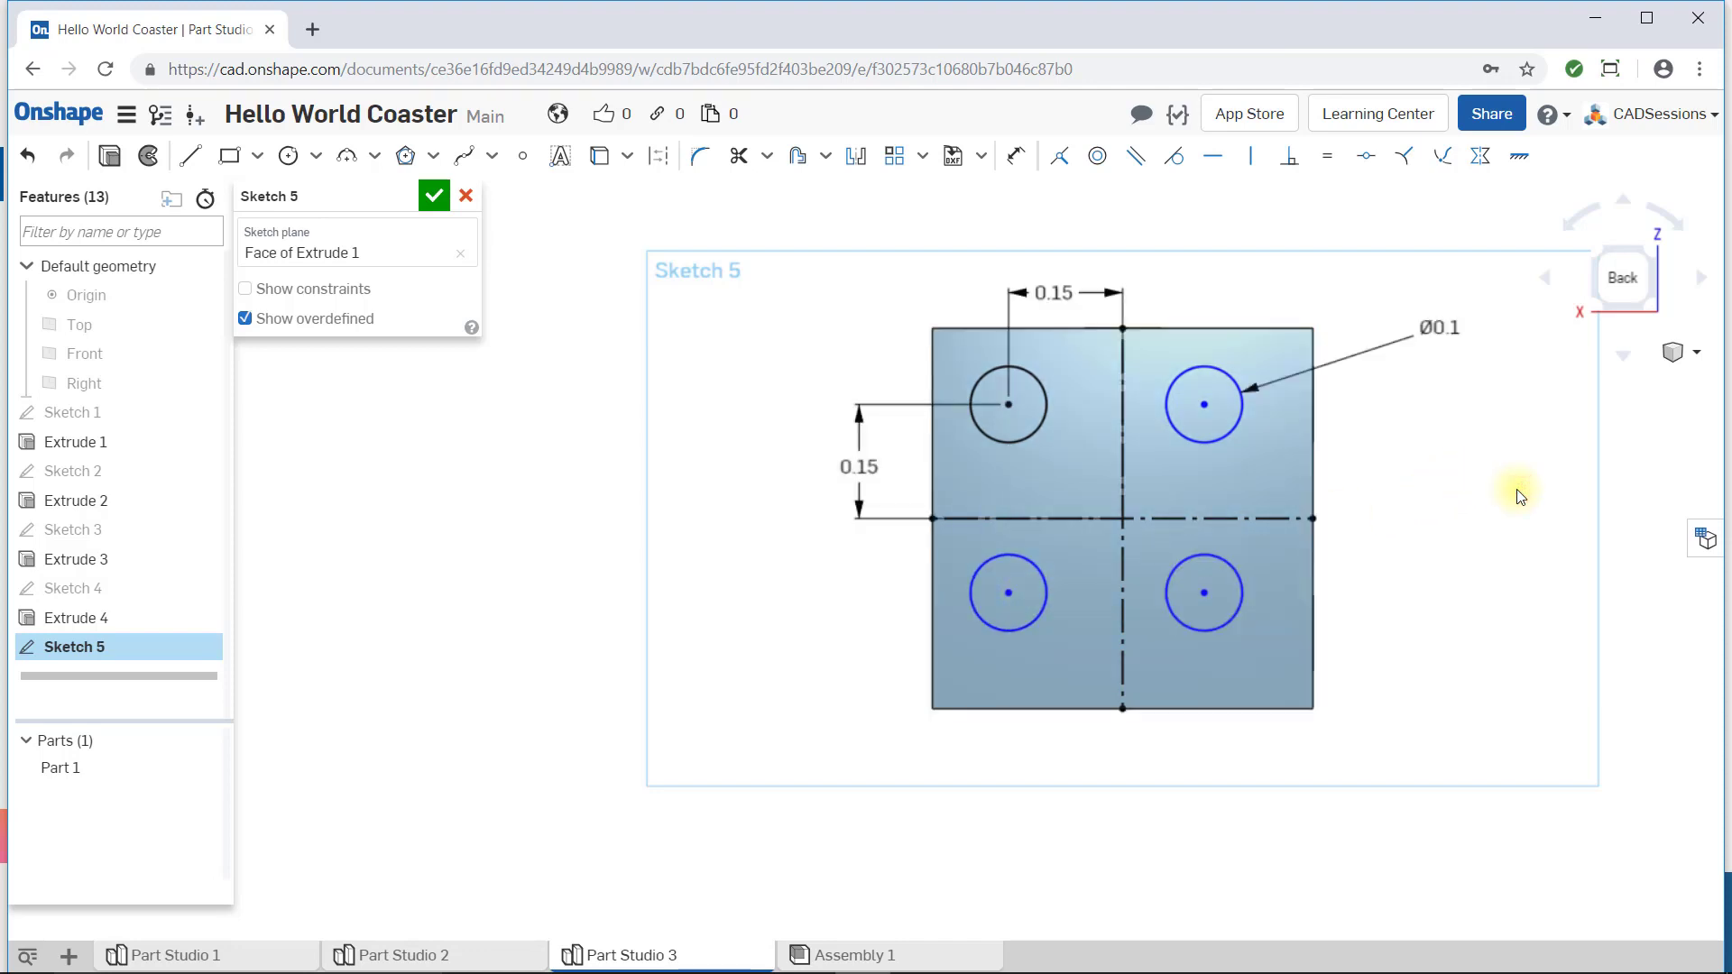
mouse_move(1477, 513)
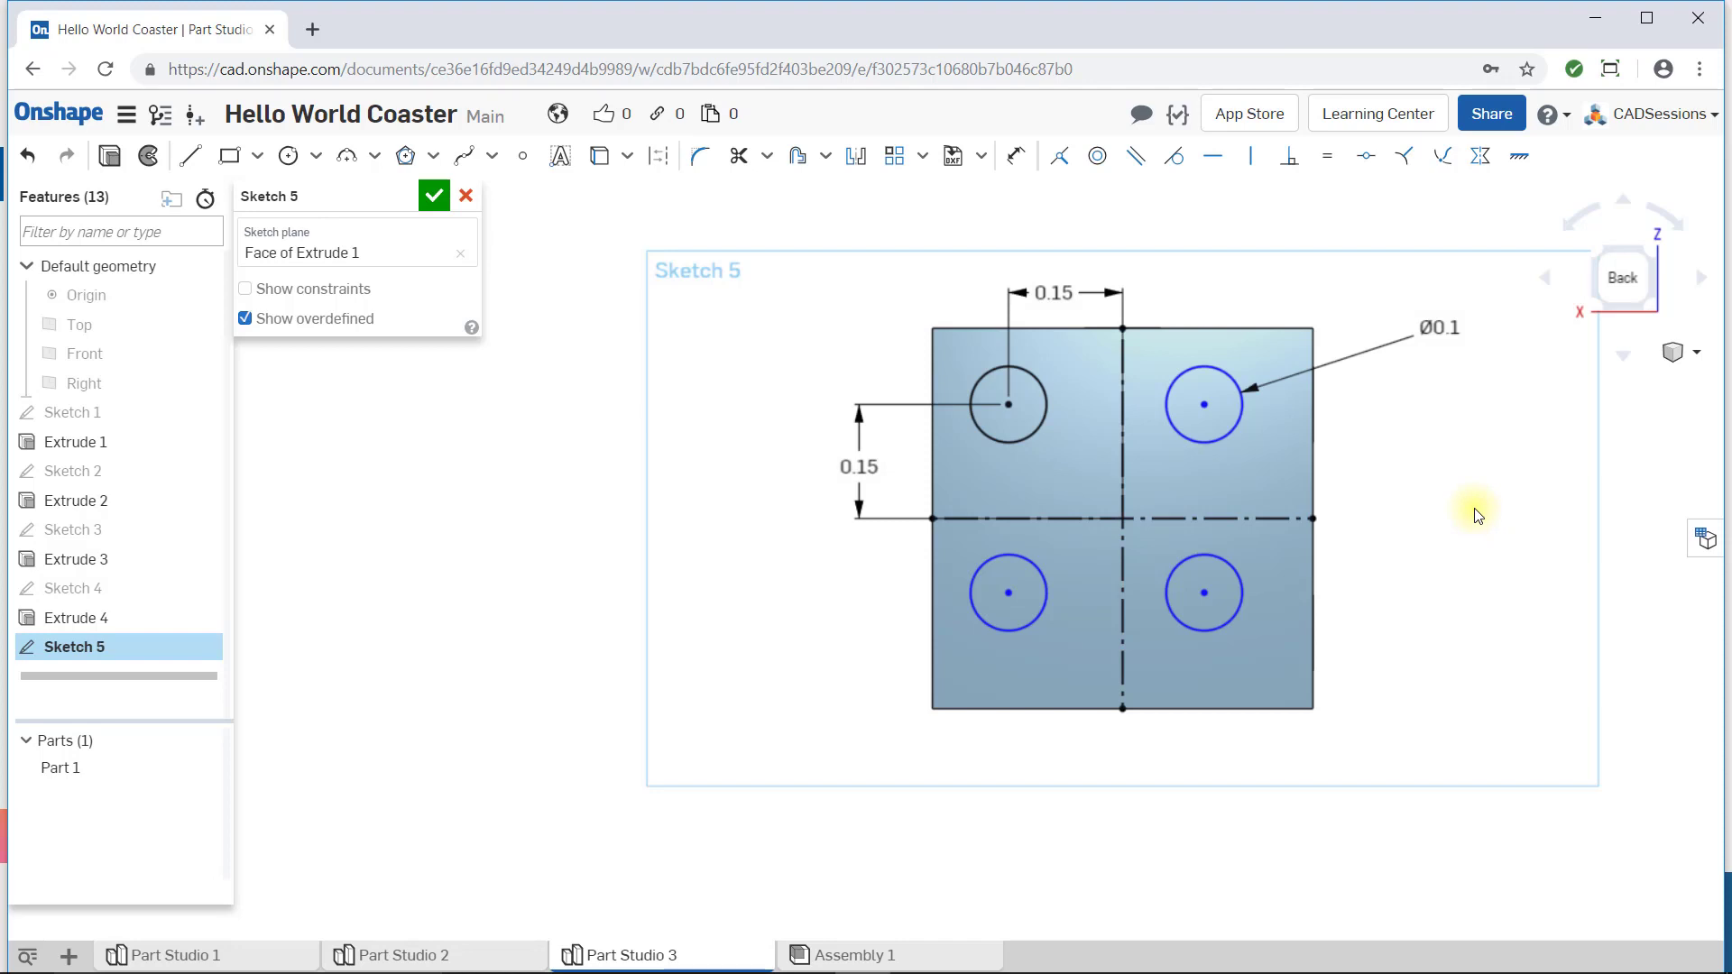
mouse_move(1368, 355)
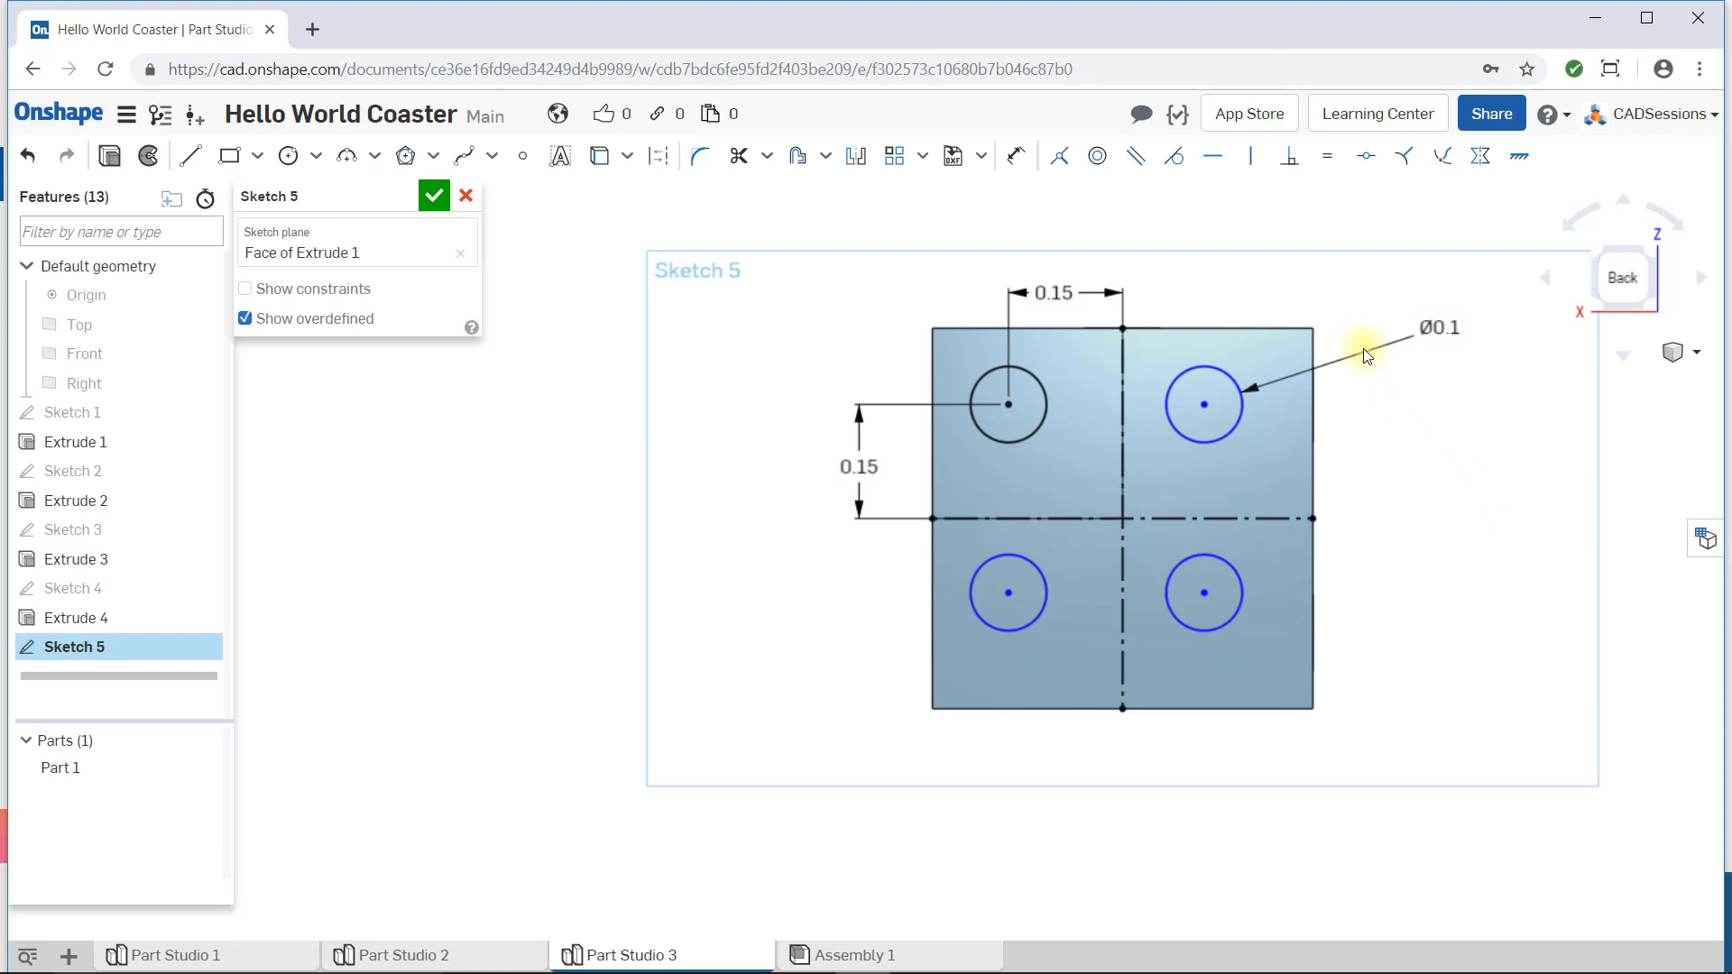
mouse_move(1016, 155)
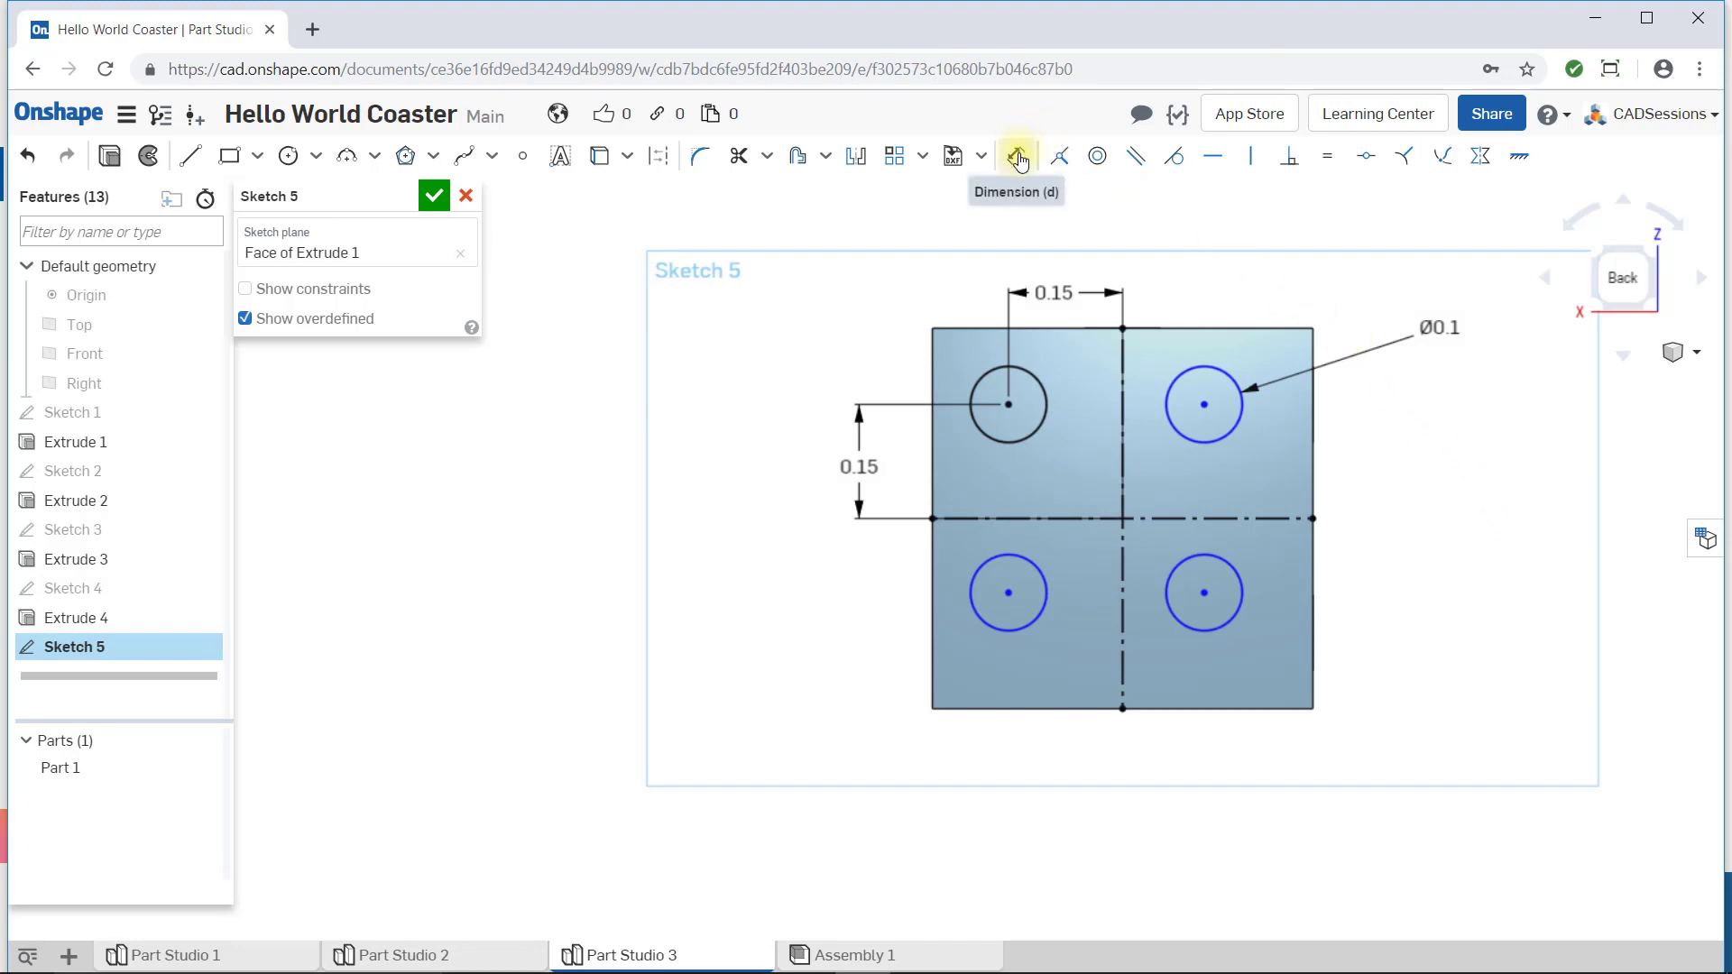
Dimension the right-hand circles 0.15 from the centerlines and accept Sketch 5.
click(1014, 156)
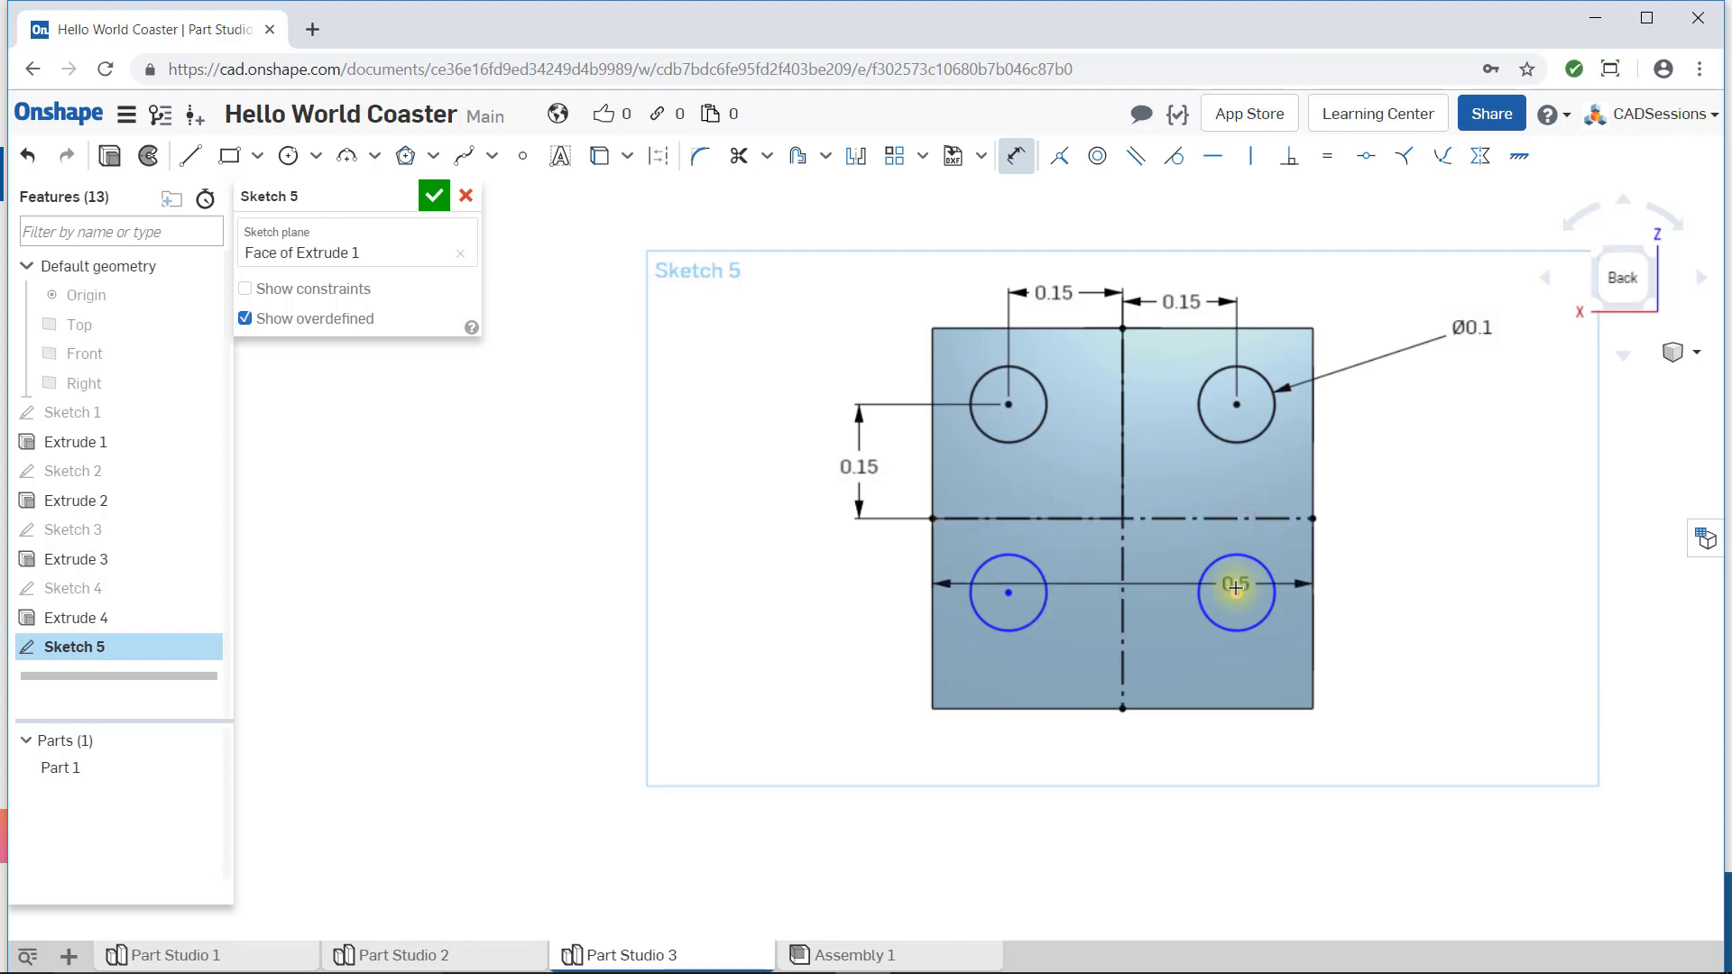
click(1236, 594)
text(0.15)
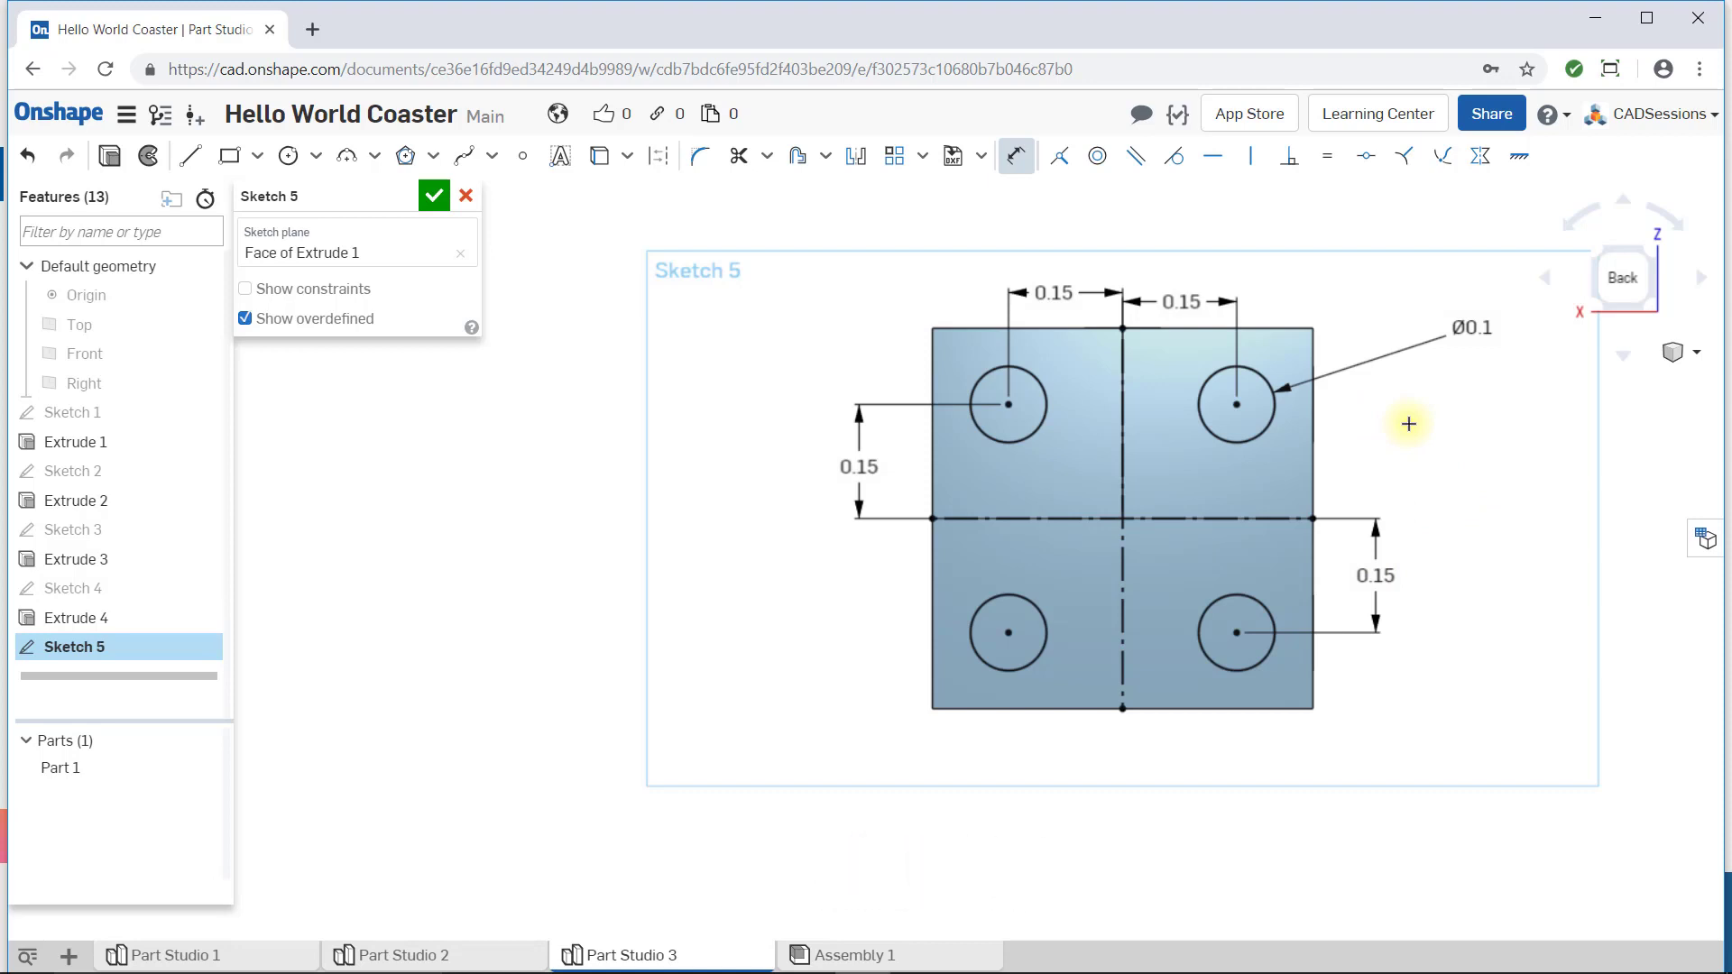
mouse_move(1359, 395)
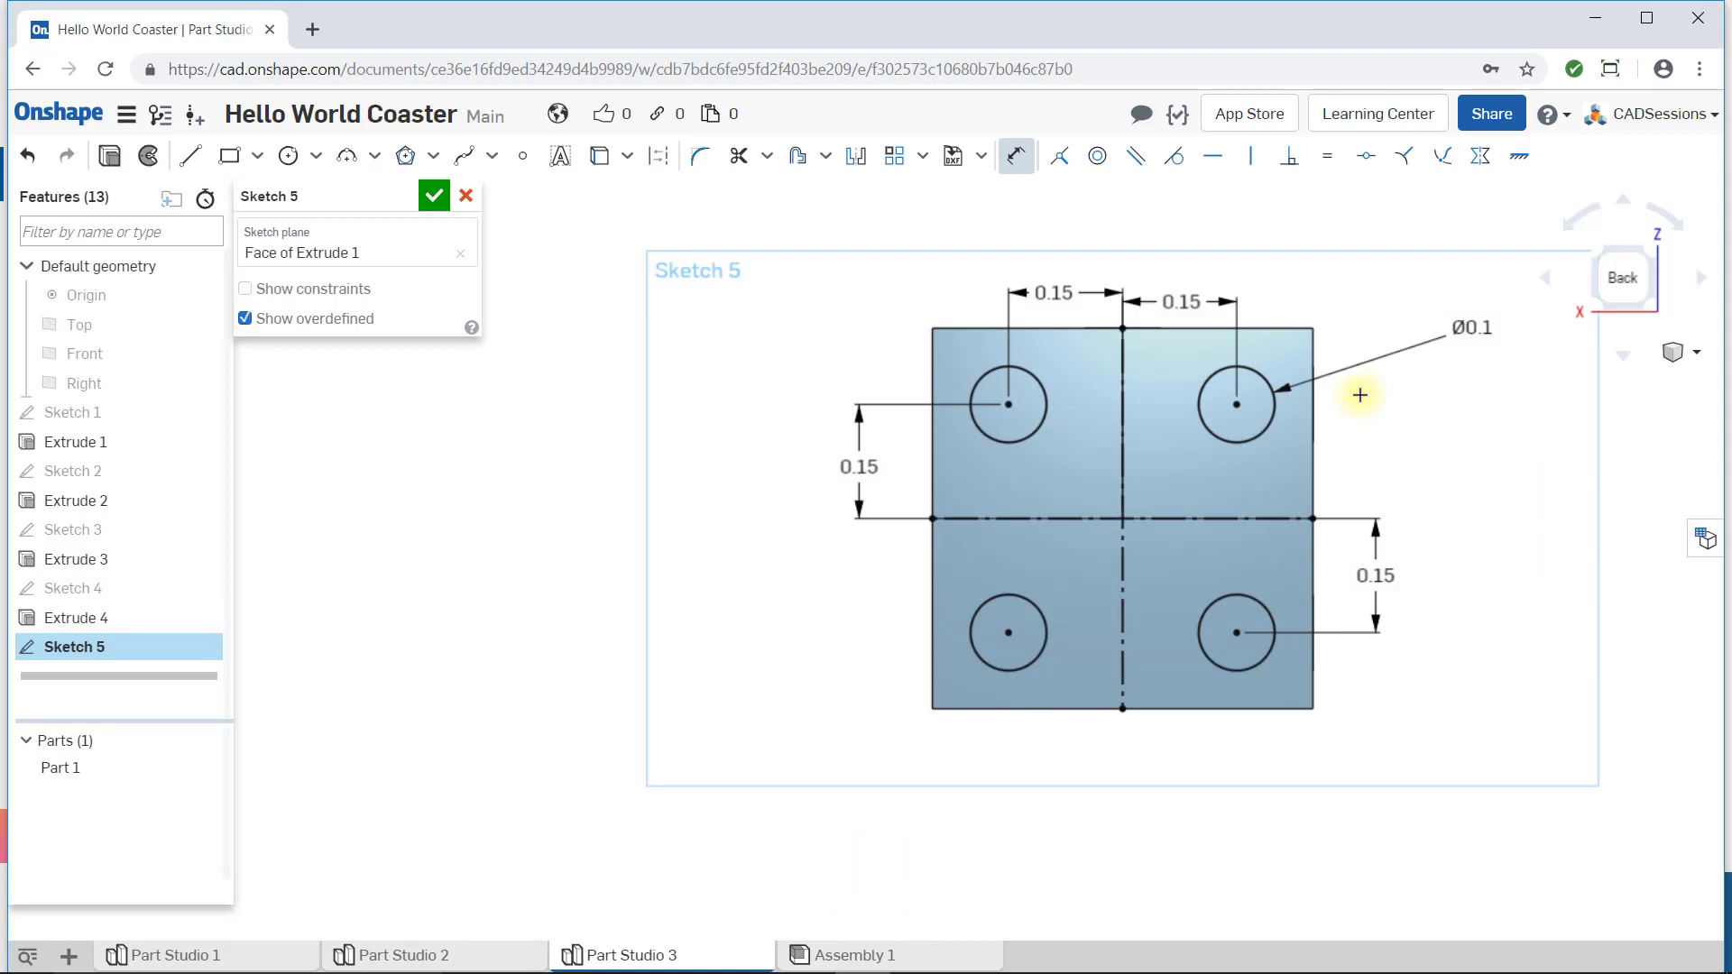
click(433, 195)
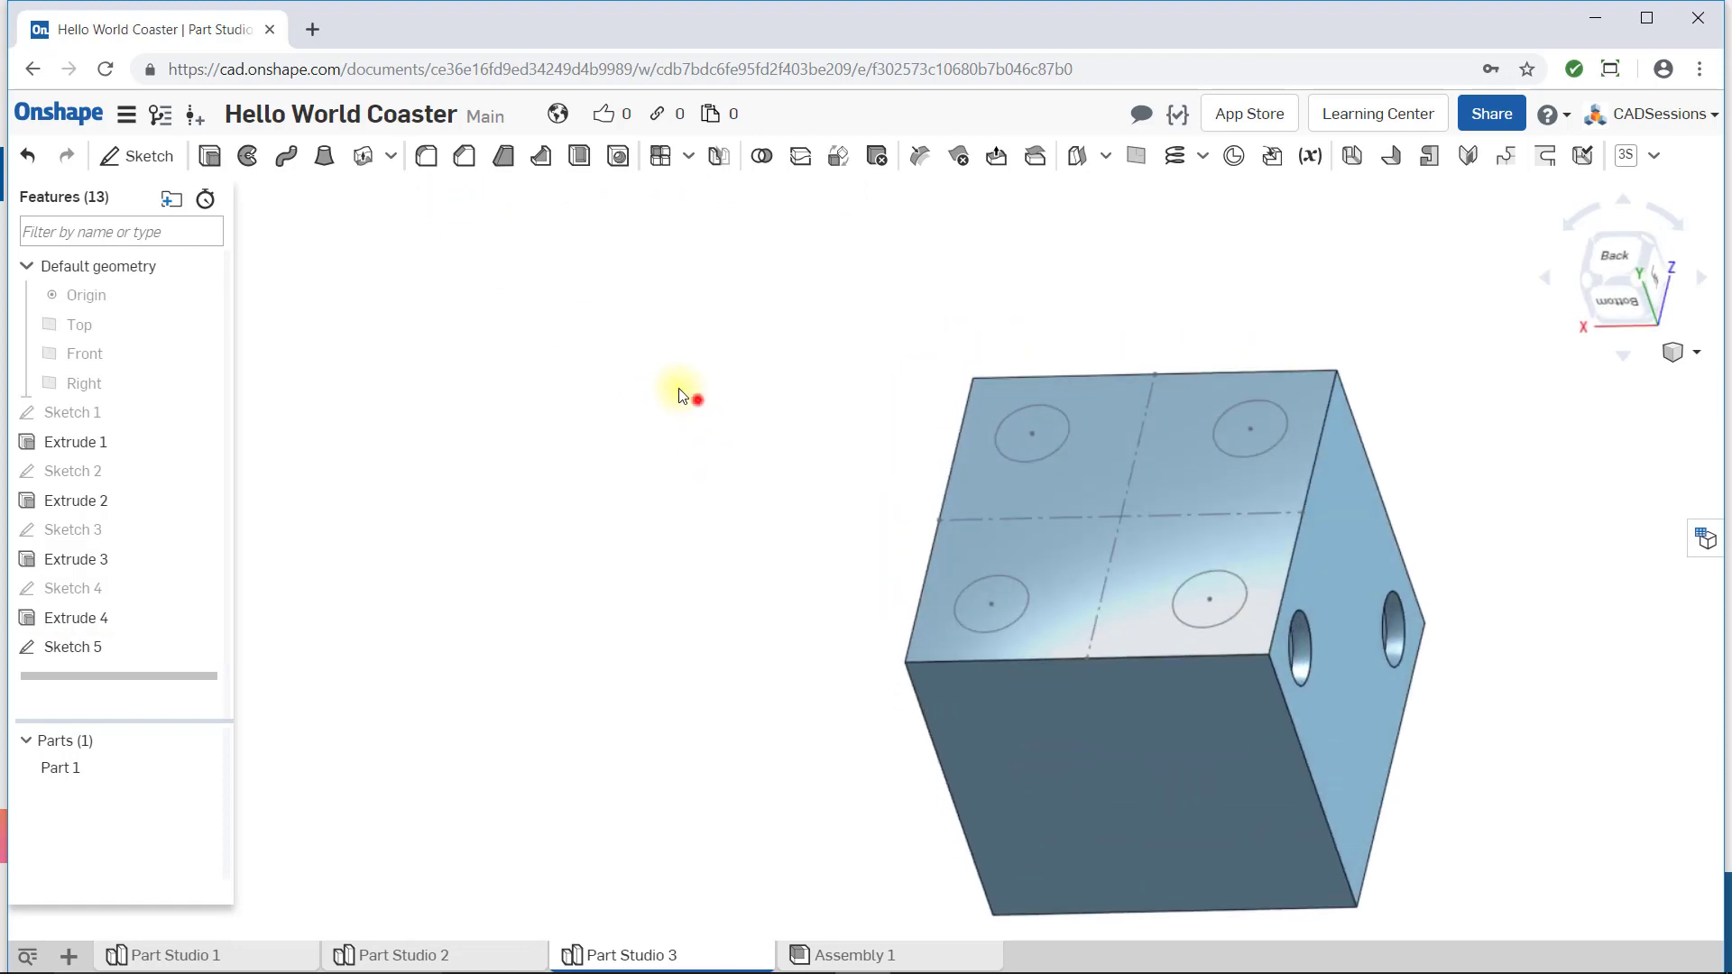
mouse_move(209, 155)
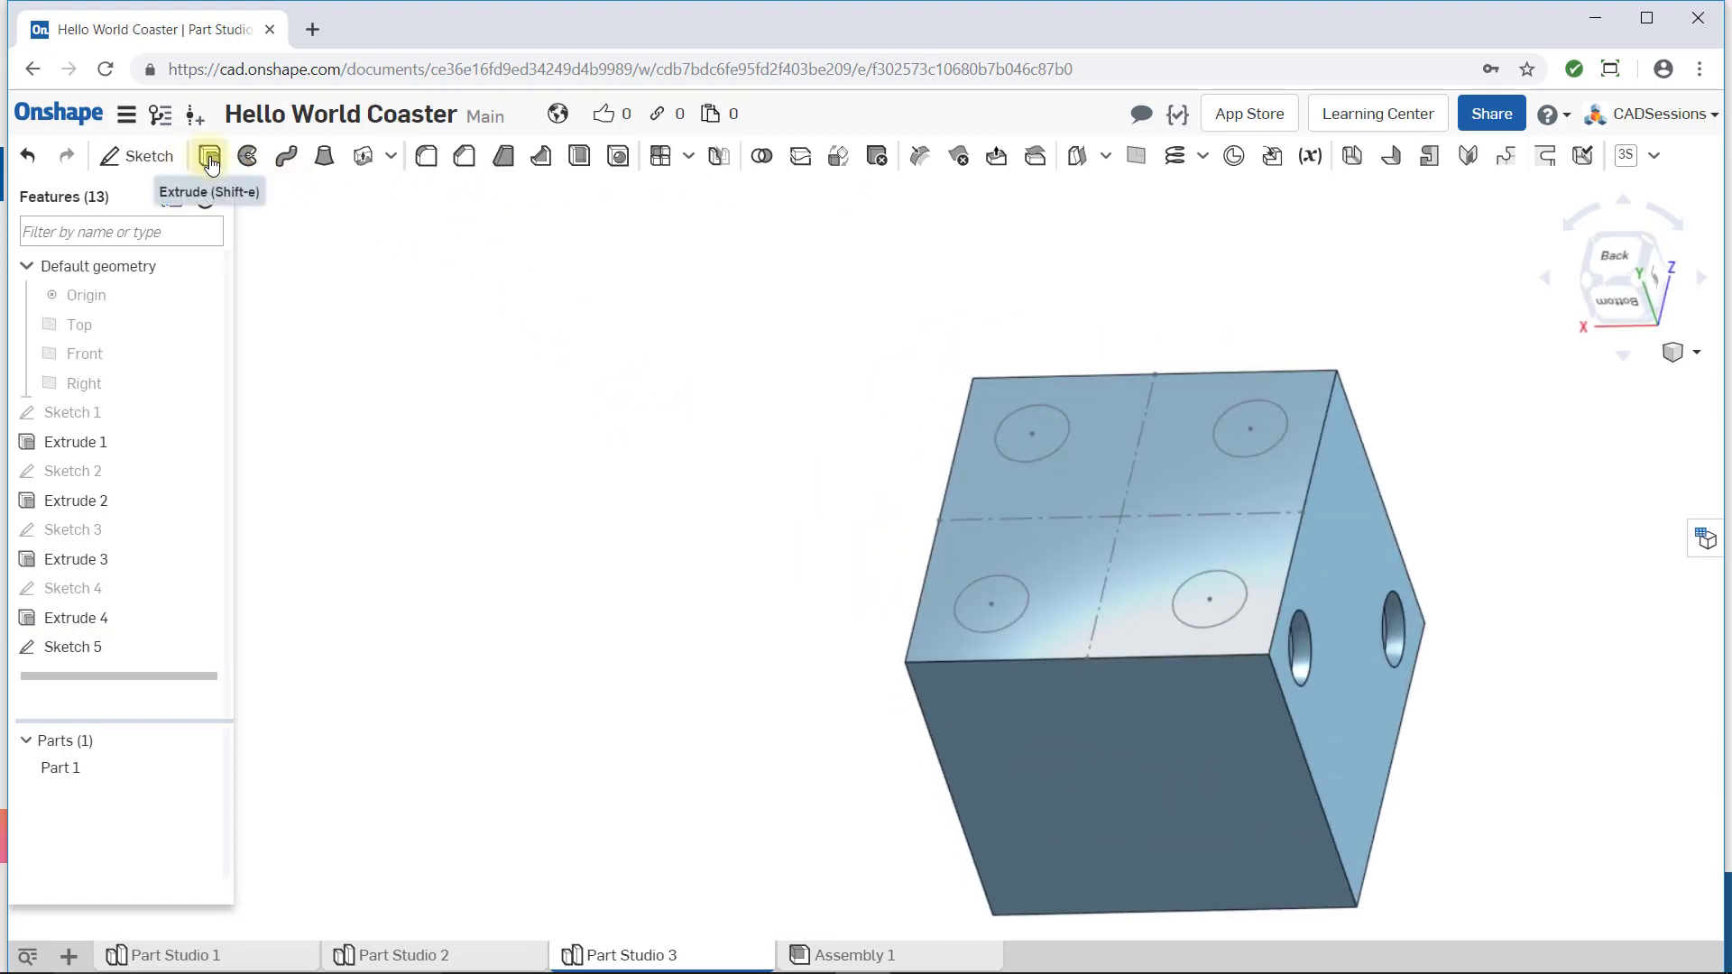